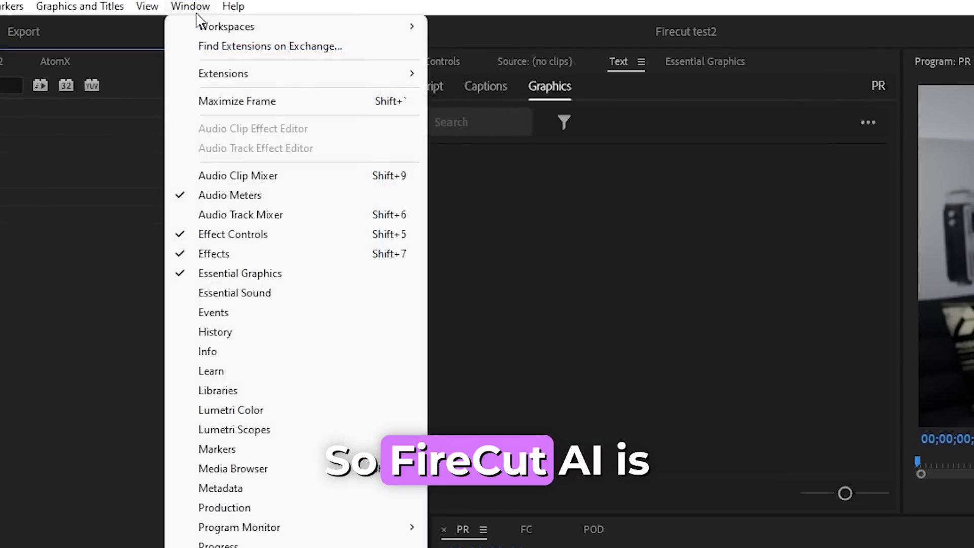
pyautogui.moveTo(223, 73)
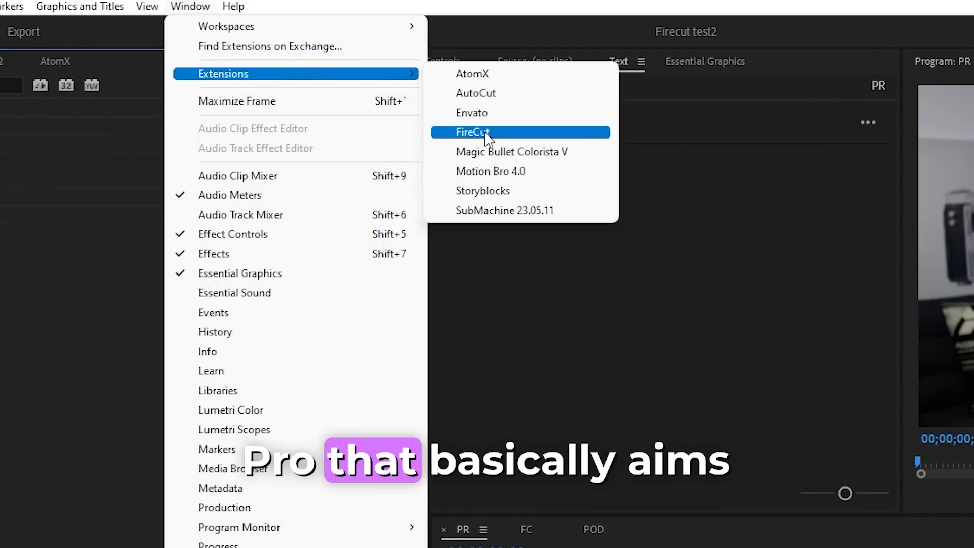
# - Open FireCut and scroll through tools like Remove silences, Add zooms and Add captions
pyautogui.click(472, 132)
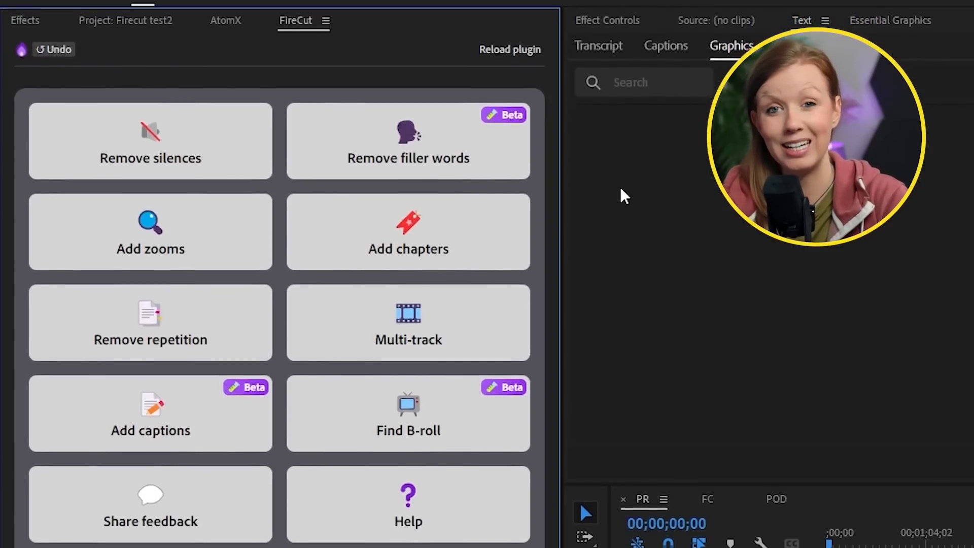
pyautogui.scroll(-3)
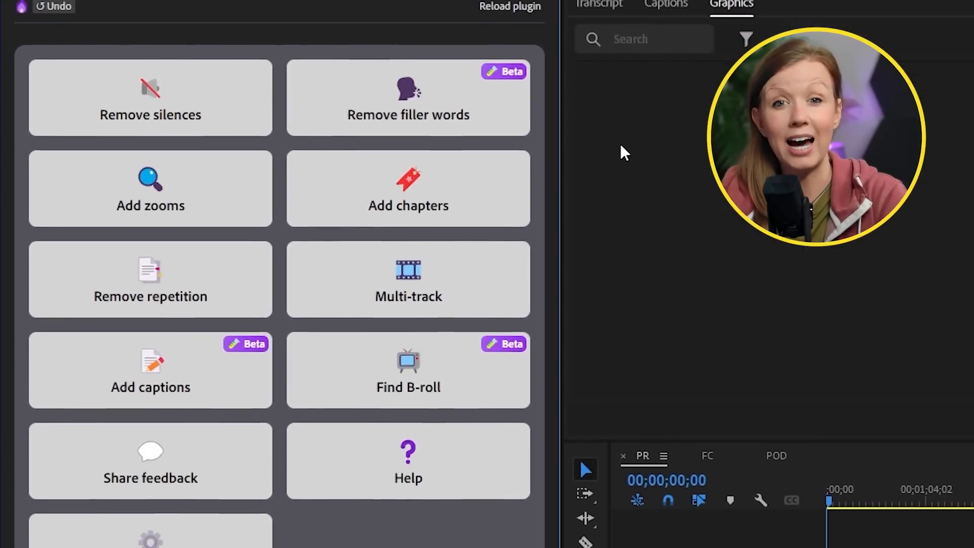
pyautogui.scroll(-3)
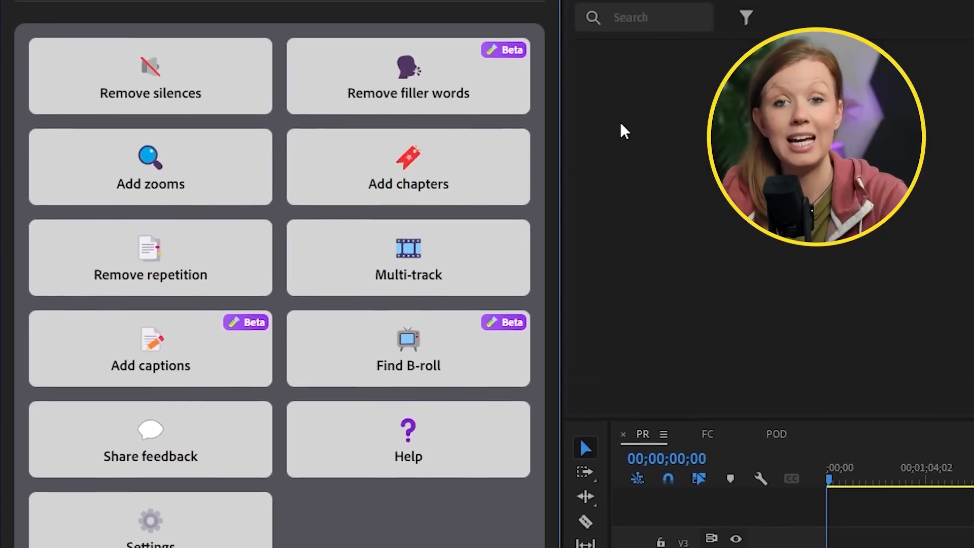
pyautogui.scroll(-3)
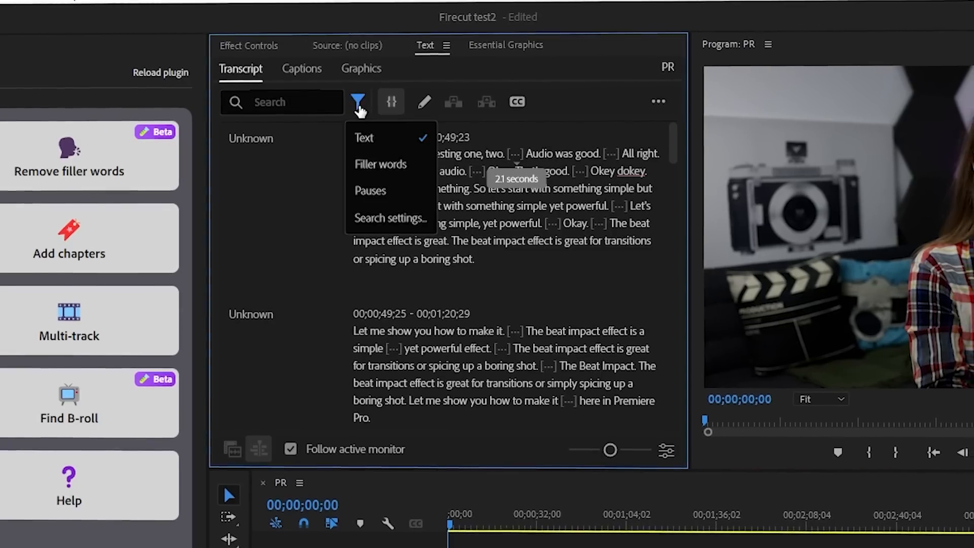
# - Return to the Edit workspace showing the Effects panel and full timeline clip
pyautogui.click(370, 191)
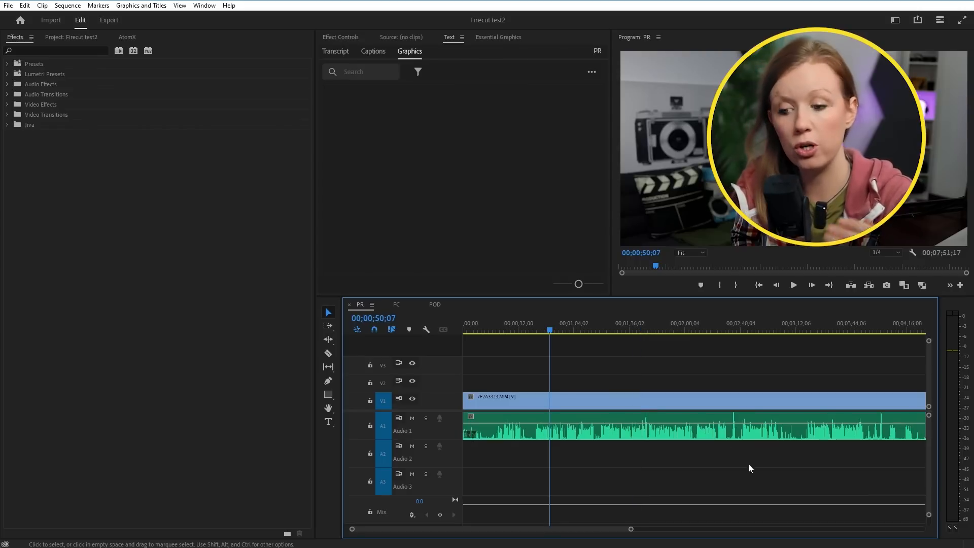
# - Open FireCut from Window > Extensions and bring up the Remove silences settings
pyautogui.click(204, 6)
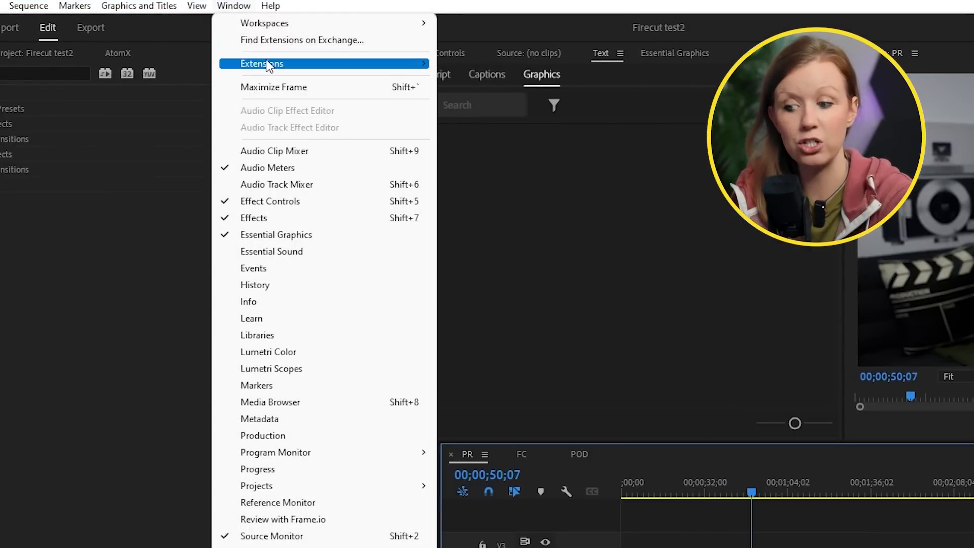
pyautogui.click(261, 63)
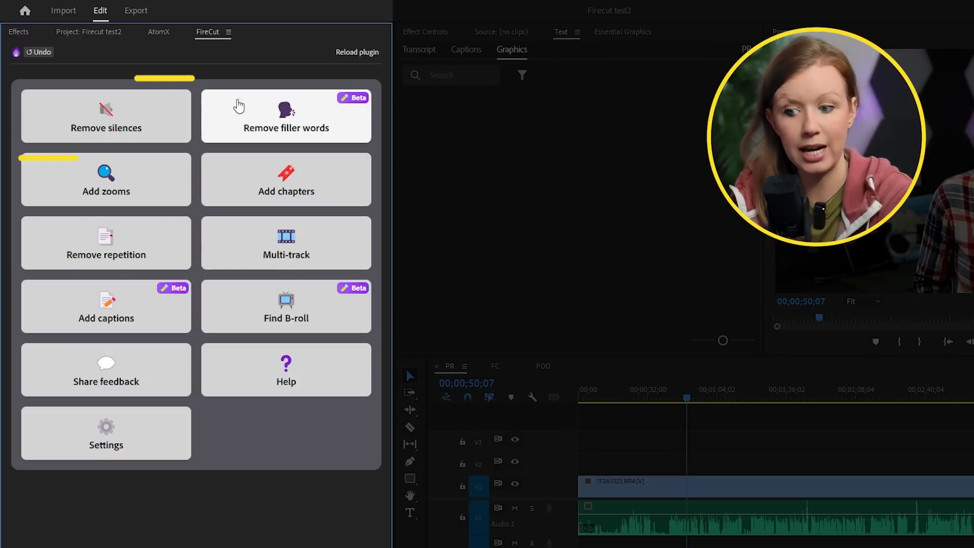
pyautogui.click(105, 115)
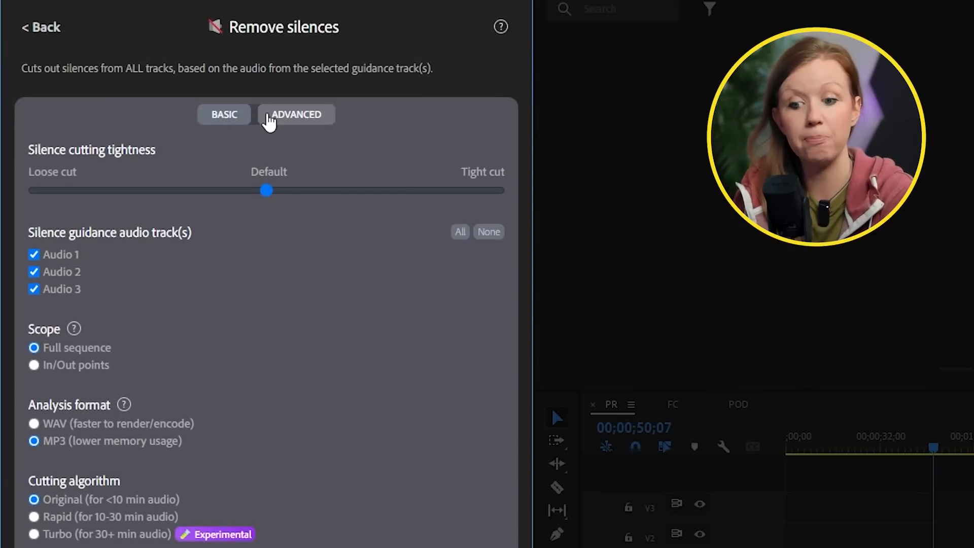
pyautogui.click(224, 113)
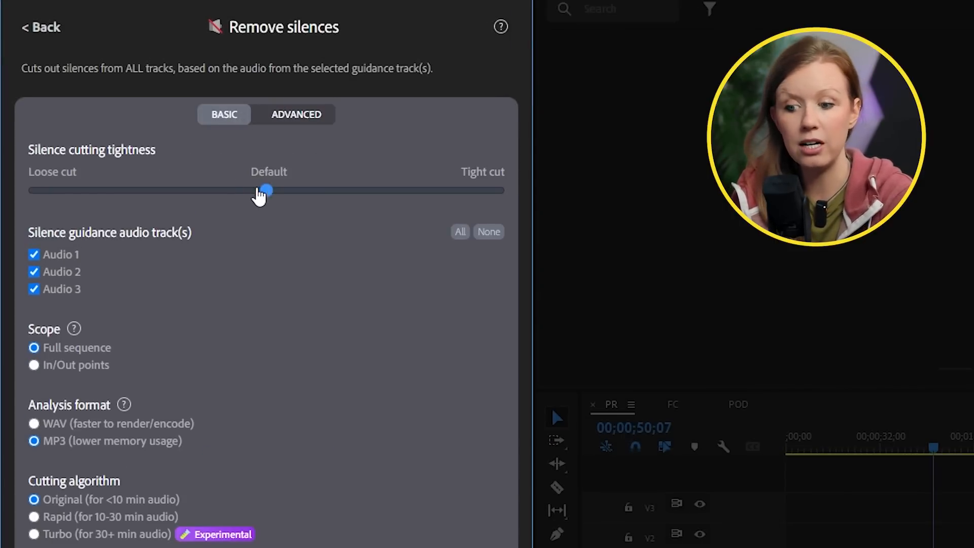
# - Set tightness between default and tight, and uncheck Audio 2 and Audio 3
pyautogui.moveTo(263, 190); pyautogui.dragTo(450, 191)
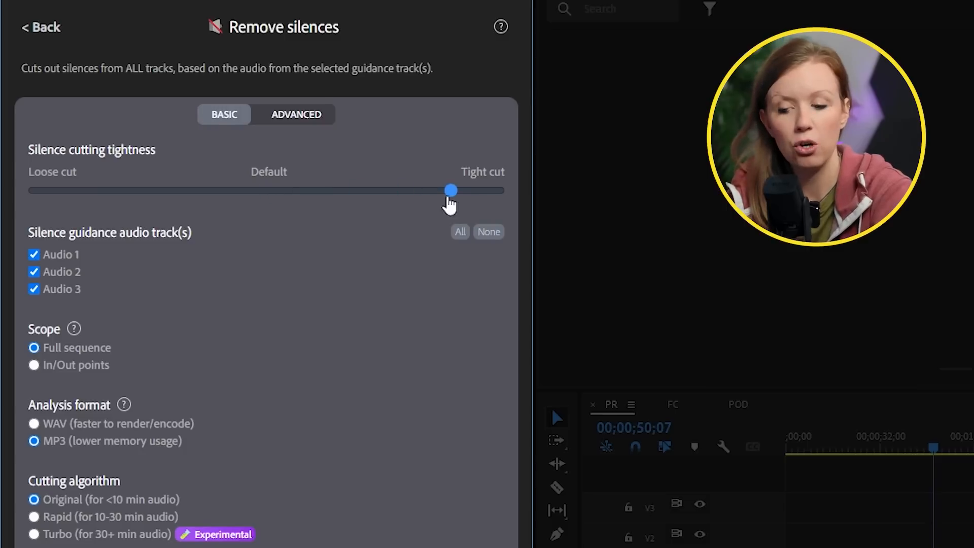
pyautogui.moveTo(450, 190); pyautogui.dragTo(359, 190)
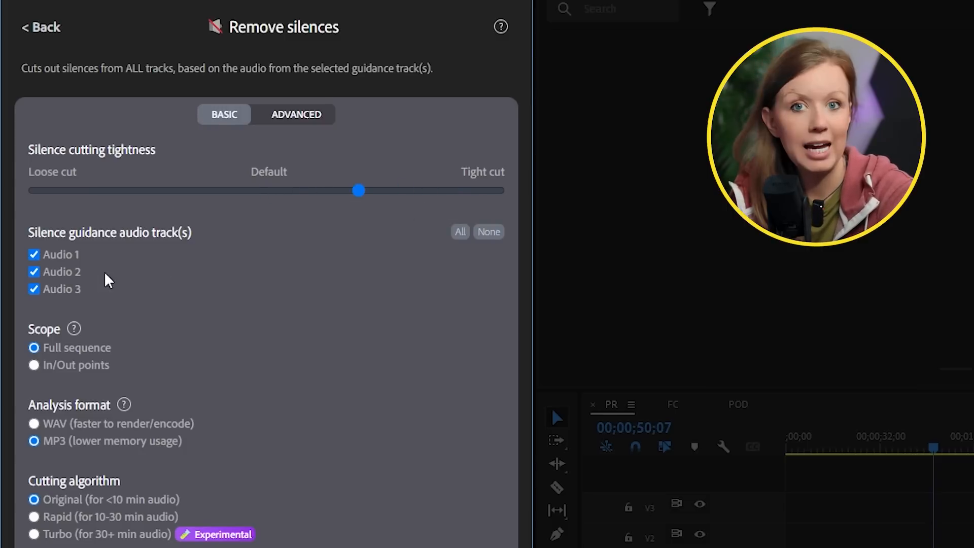
pyautogui.click(34, 271)
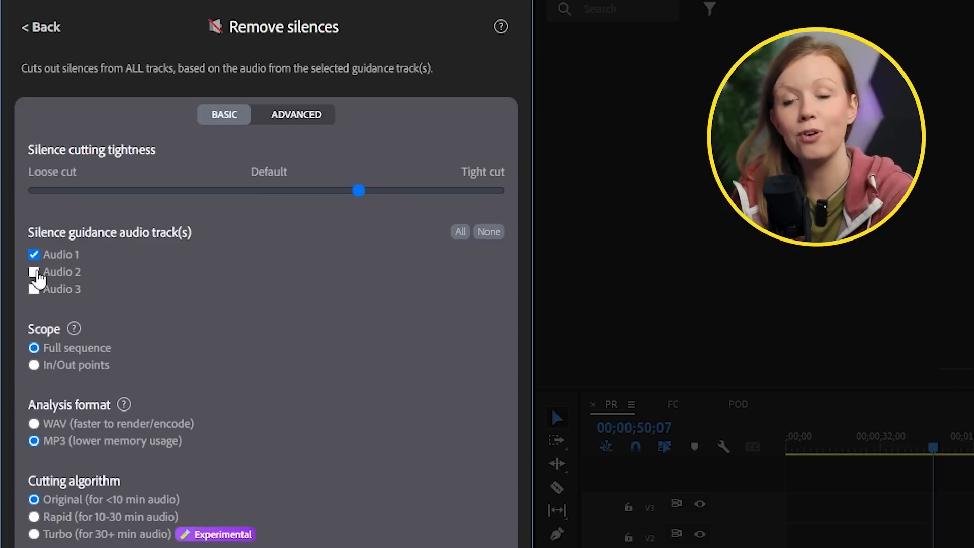
# - Run the silence-removal pass and wait through the encoding dialog
pyautogui.click(266, 422)
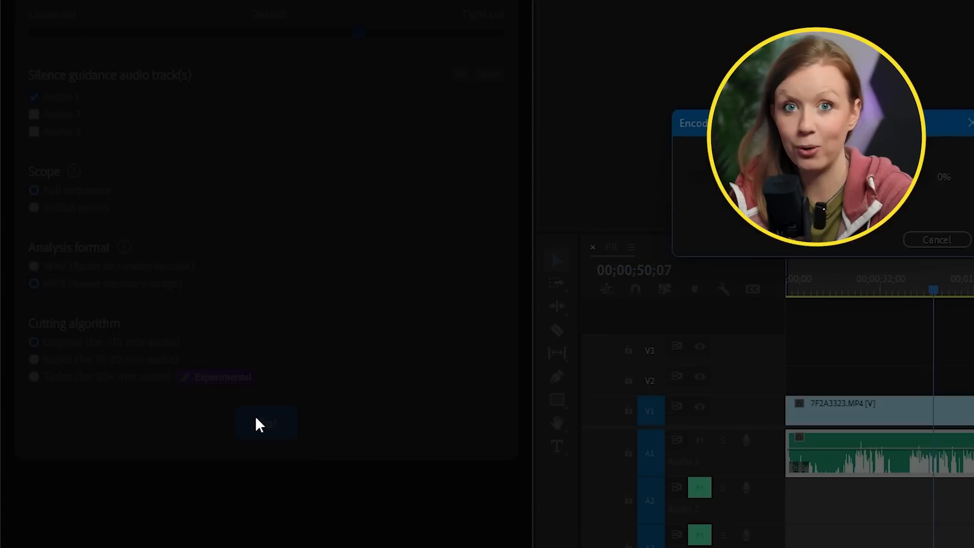
pyautogui.click(266, 422)
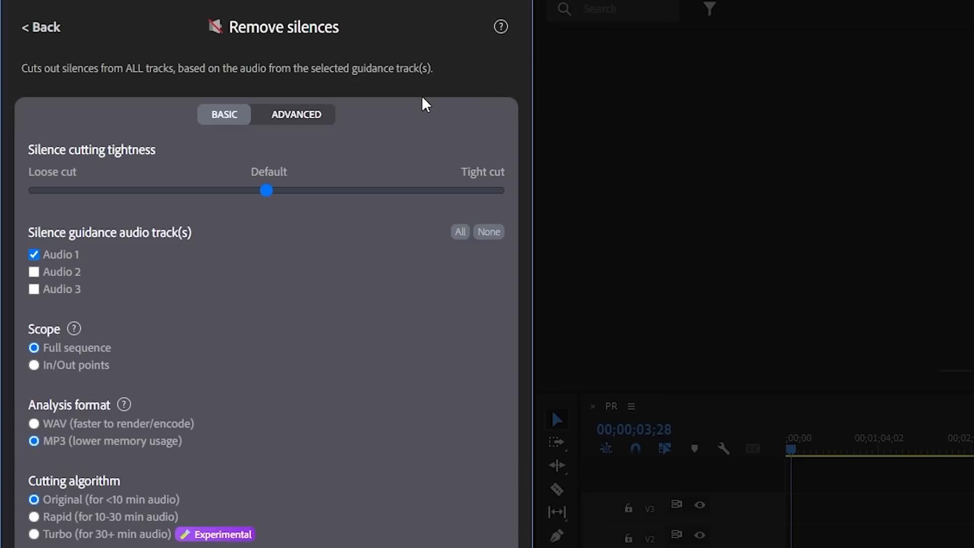
# - In Advanced mode, analyze only Audio 1 and preview the 49 detected silences
pyautogui.click(296, 114)
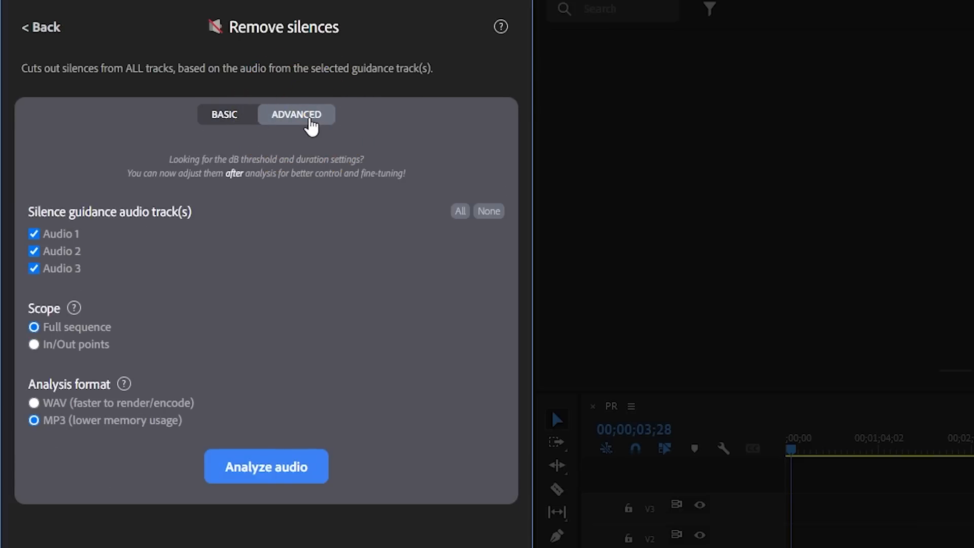
pyautogui.click(489, 211)
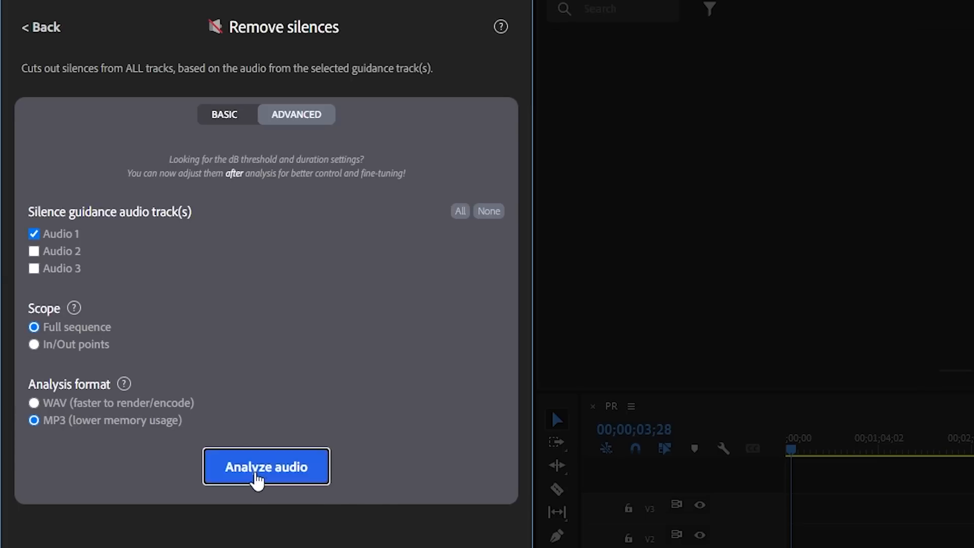
pyautogui.click(266, 466)
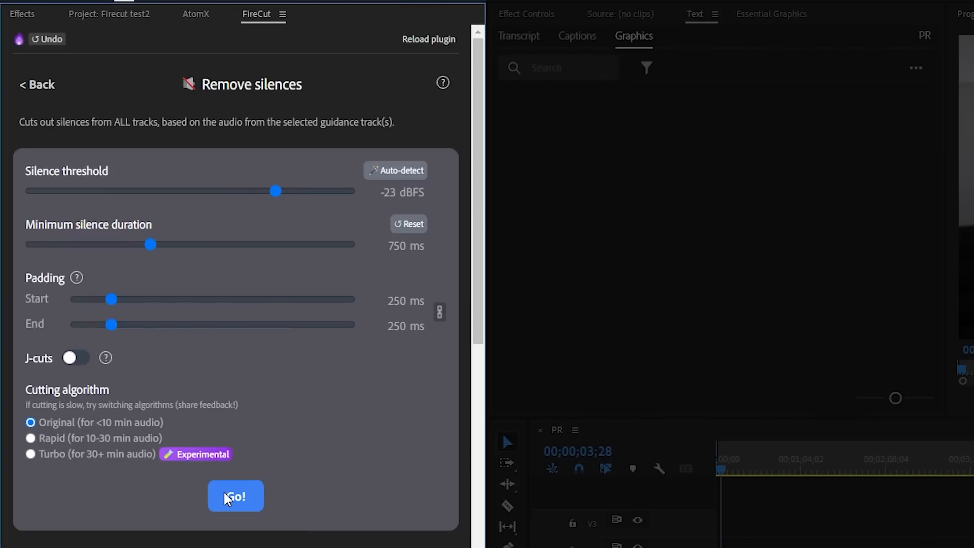
pyautogui.click(236, 496)
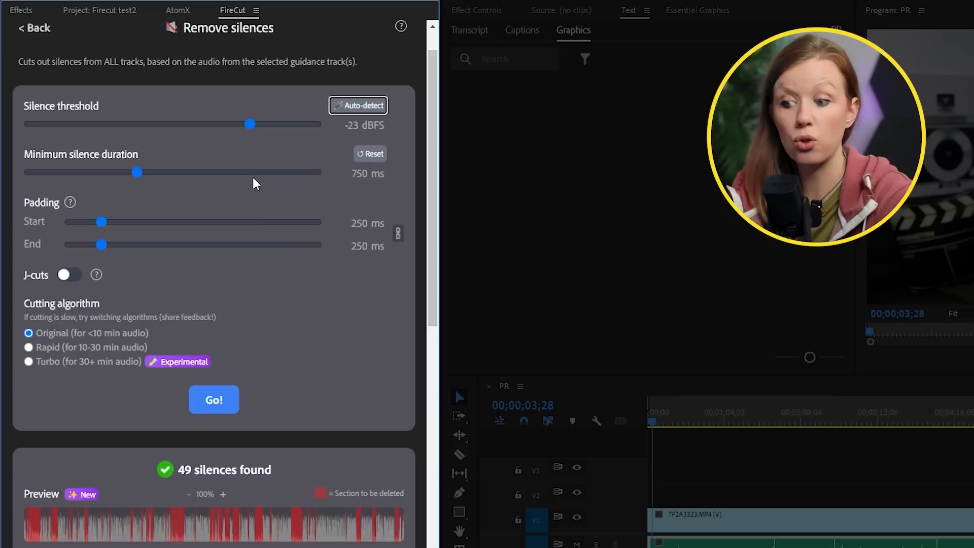
# - Tune threshold and 758 ms minimum duration, enable J-cuts, and set padding to 140 ms
pyautogui.moveTo(249, 124); pyautogui.dragTo(155, 99)
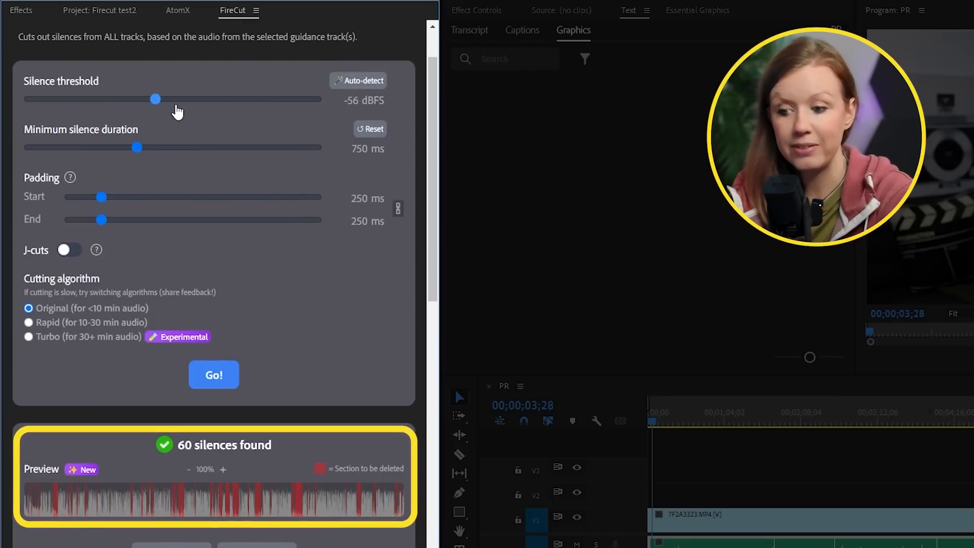
pyautogui.moveTo(155, 99); pyautogui.dragTo(247, 100)
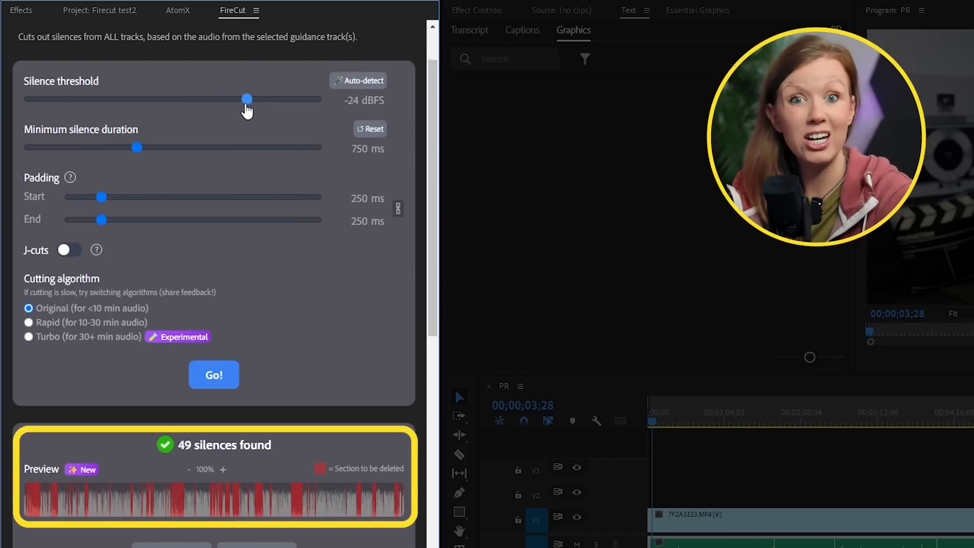
pyautogui.moveTo(246, 99); pyautogui.dragTo(239, 99)
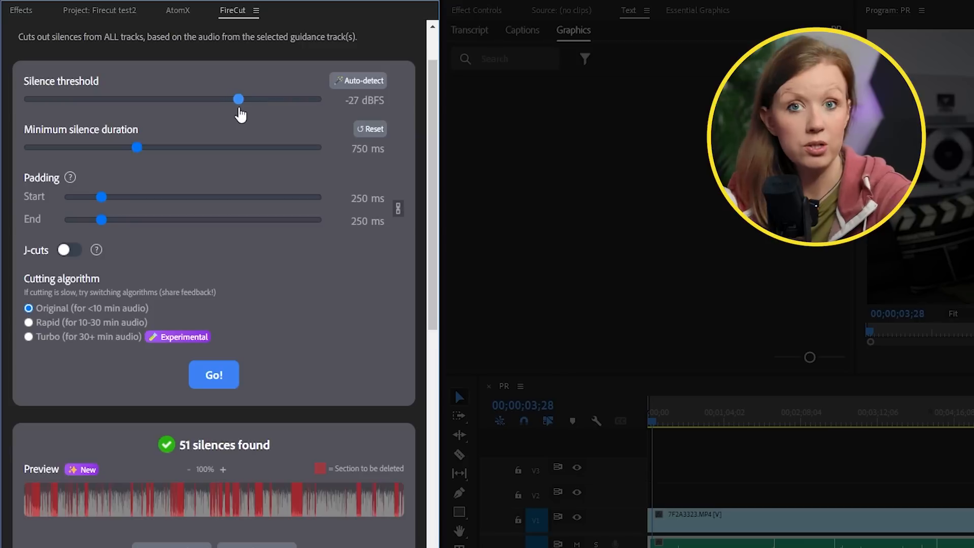
pyautogui.moveTo(136, 148); pyautogui.dragTo(127, 147)
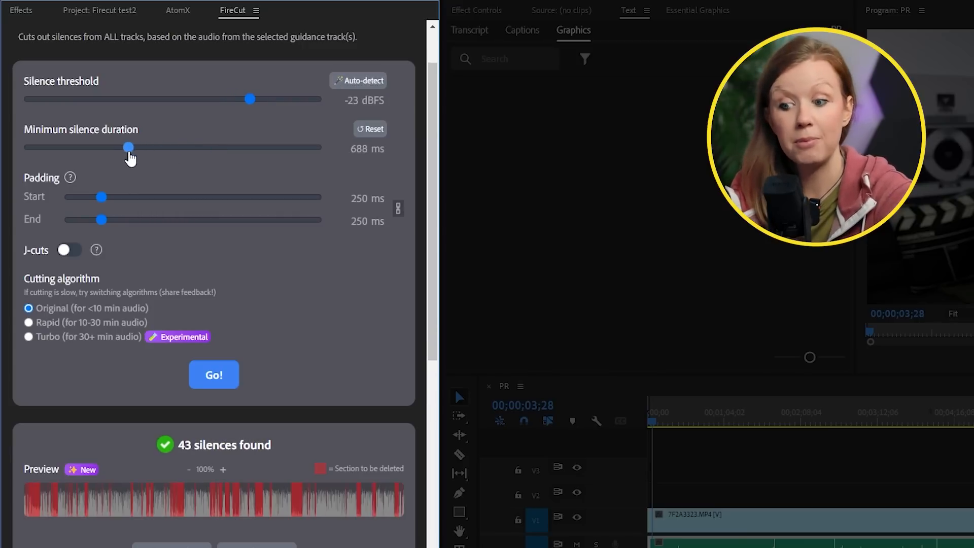
pyautogui.moveTo(128, 147); pyautogui.dragTo(139, 147)
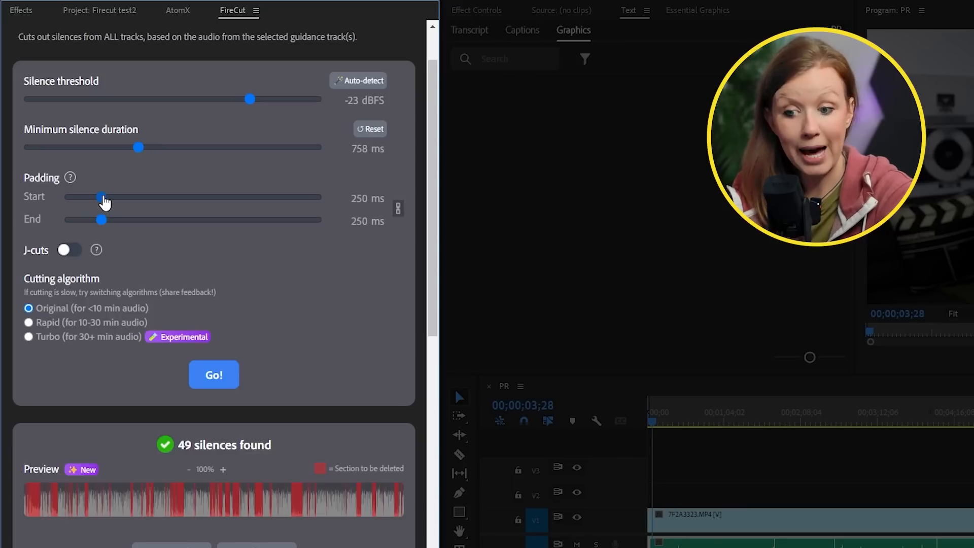
pyautogui.click(69, 250)
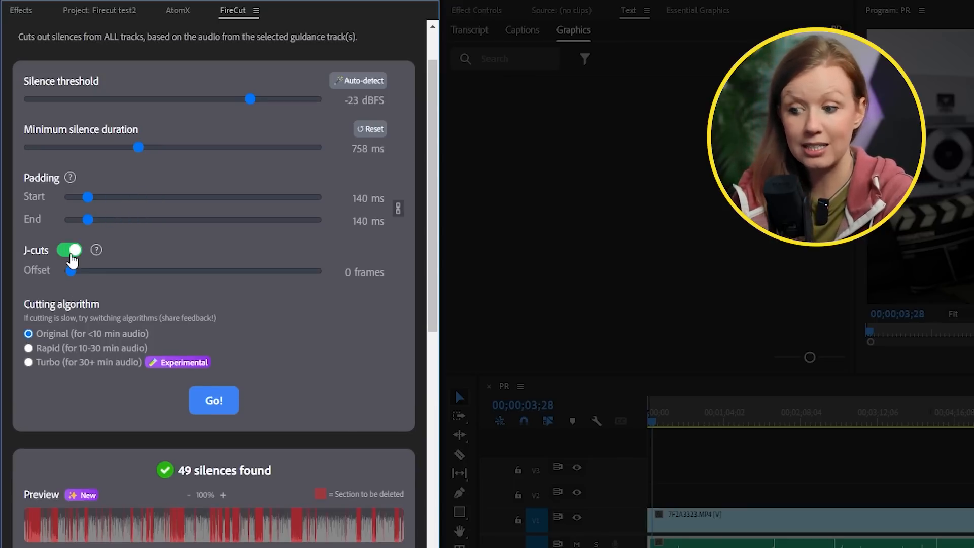
pyautogui.moveTo(71, 271); pyautogui.dragTo(197, 271)
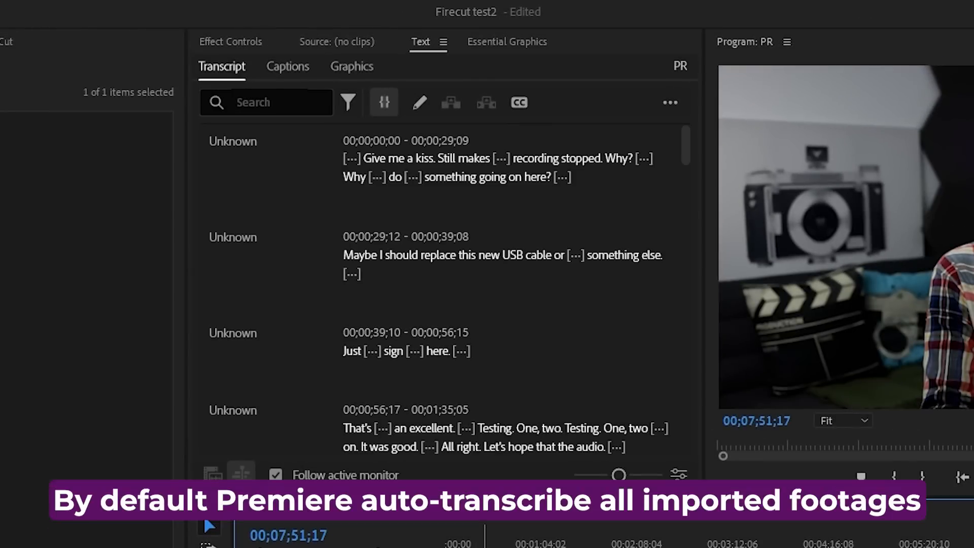
# - Filter the transcript to Pauses and open Transcript view options from the ••• menu
pyautogui.scroll(-3)
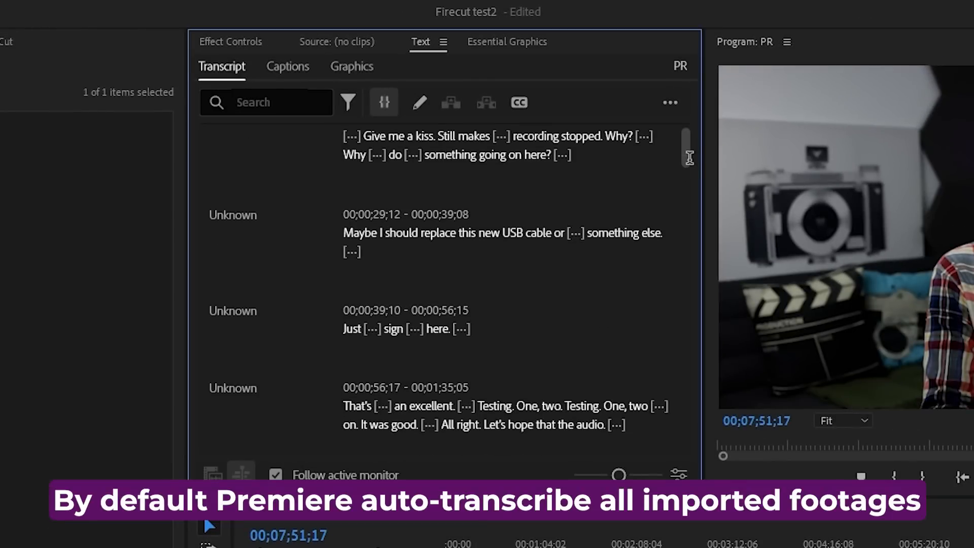
pyautogui.scroll(-3)
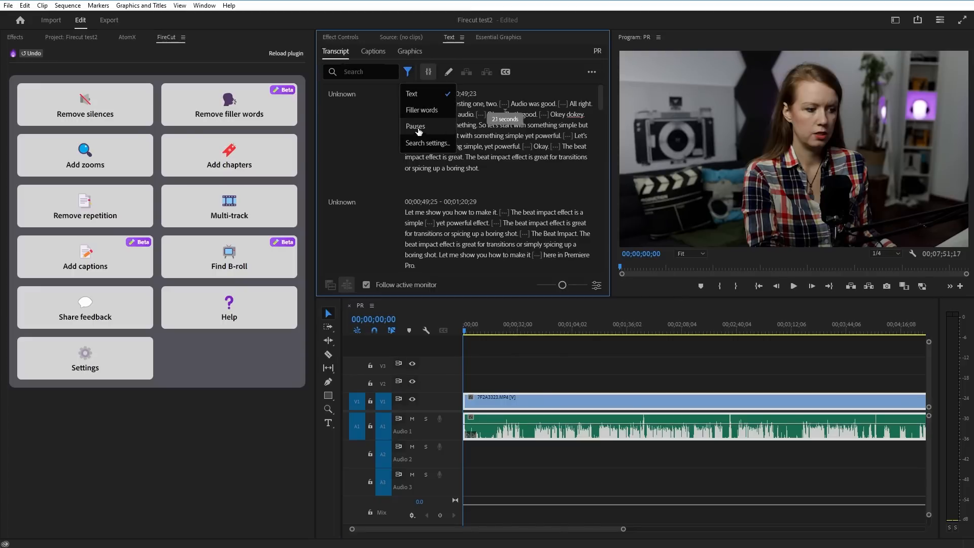
pyautogui.click(415, 126)
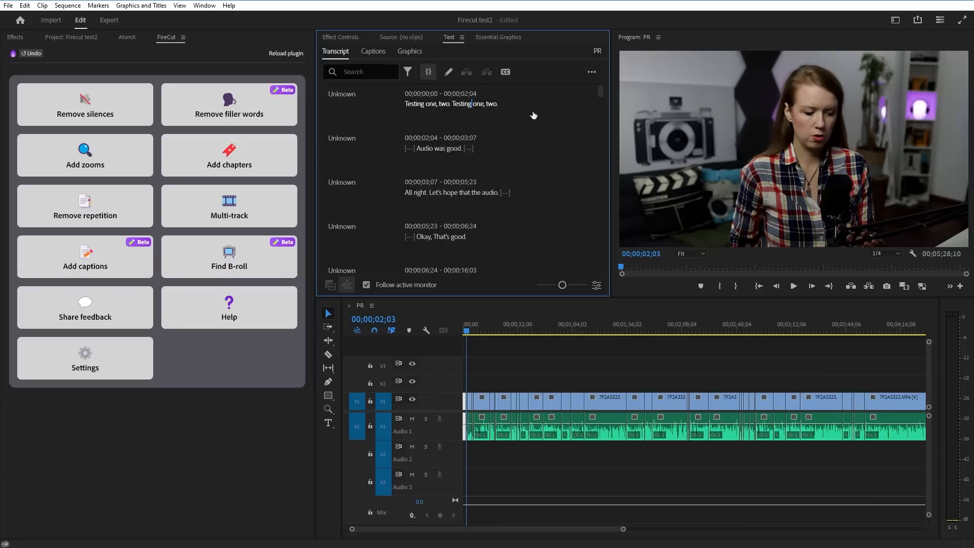
pyautogui.click(590, 72)
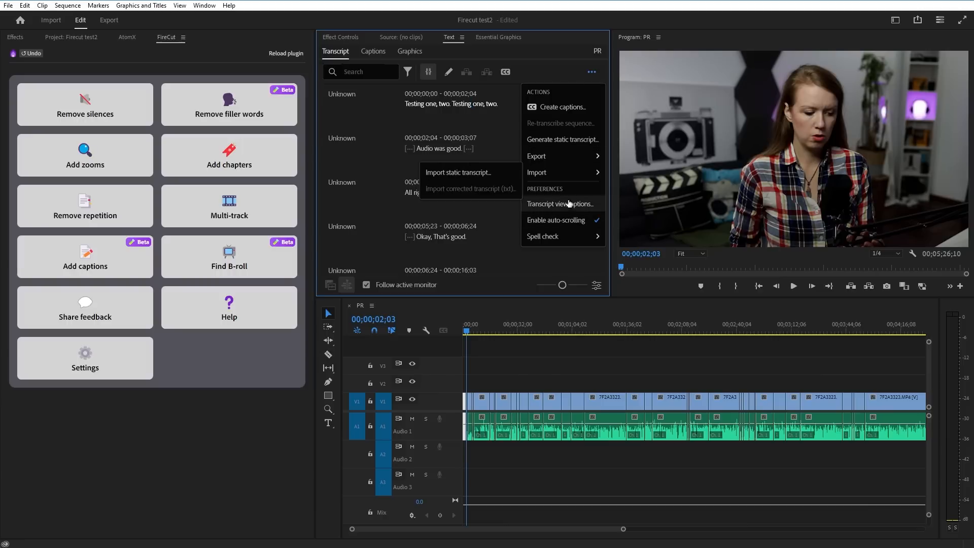
pyautogui.click(560, 204)
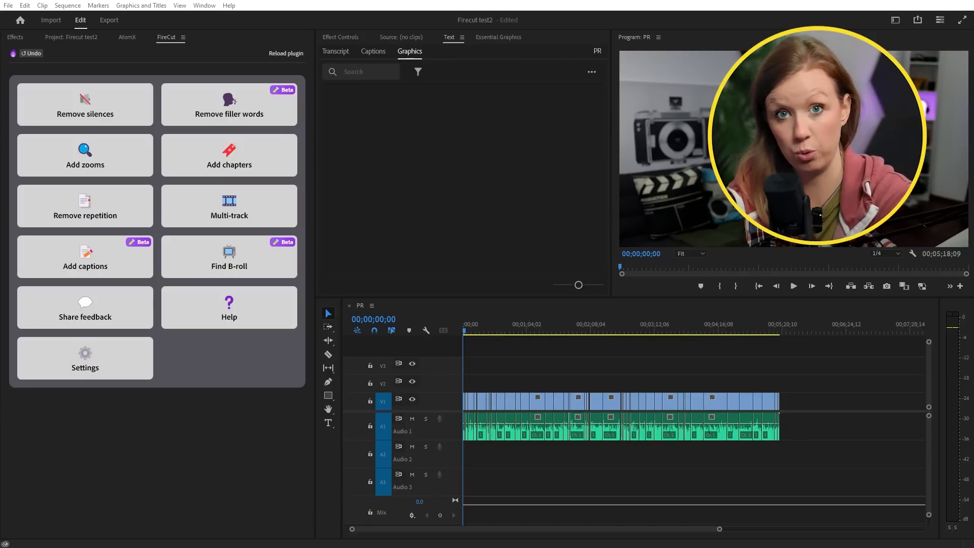
# - Analyze Audio 1 across the full sequence with Remove filler words
pyautogui.click(229, 104)
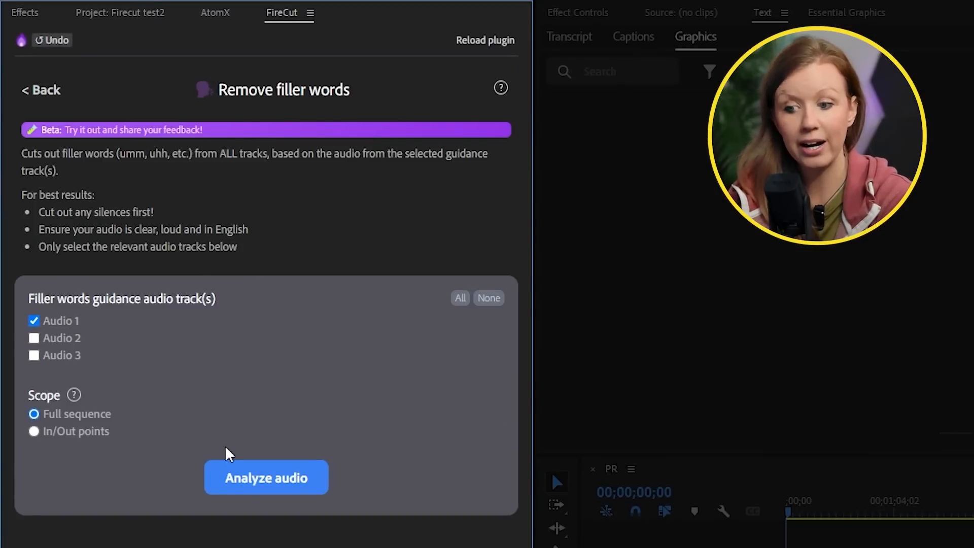
pyautogui.click(265, 478)
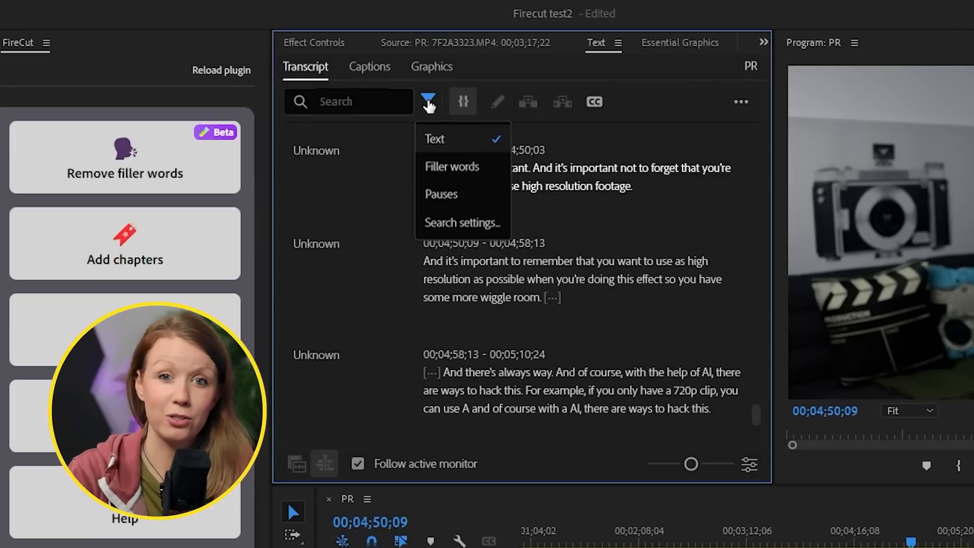
pyautogui.moveTo(451, 182)
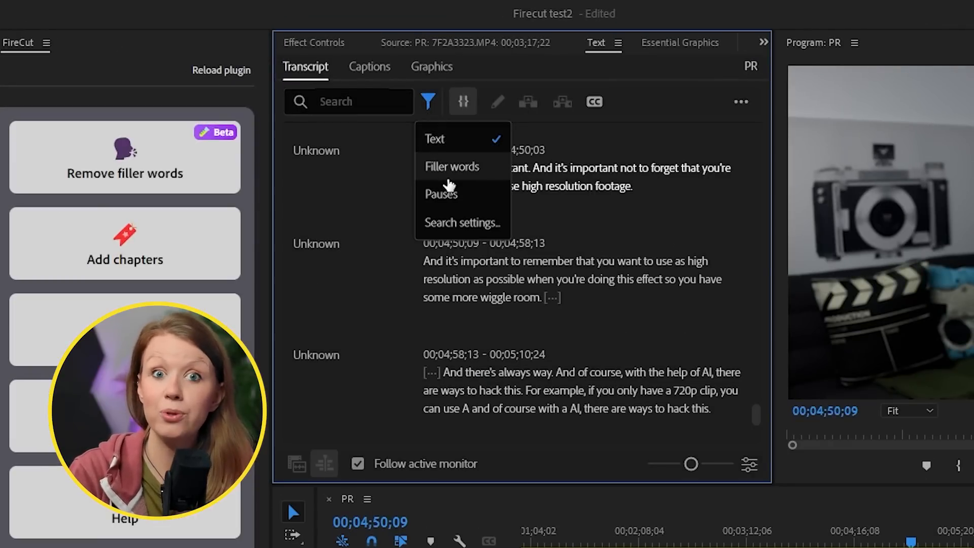
# - Filter the transcript to show only filler words
pyautogui.click(452, 166)
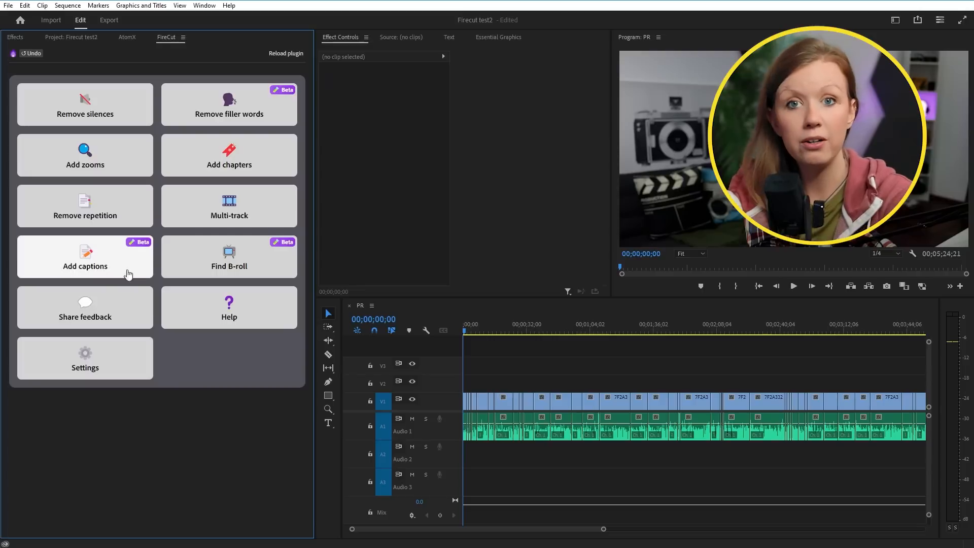
# - Open Remove repetition in Advanced mode and detect repeated phrases
pyautogui.click(85, 205)
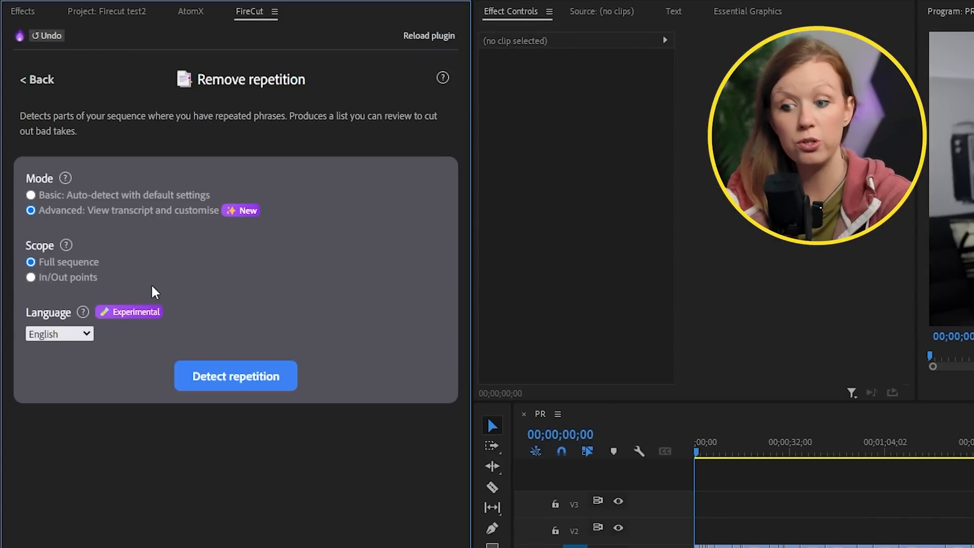
pyautogui.click(30, 195)
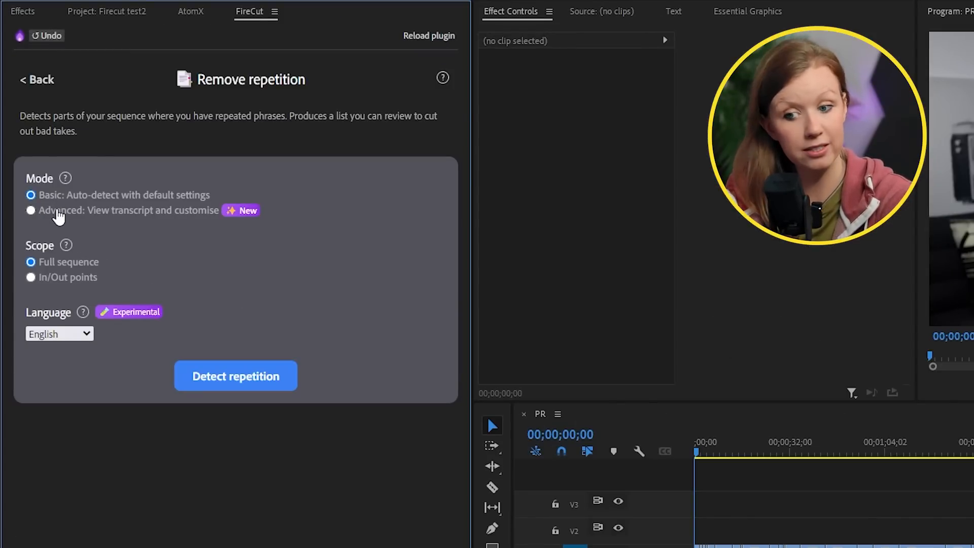
pyautogui.click(29, 211)
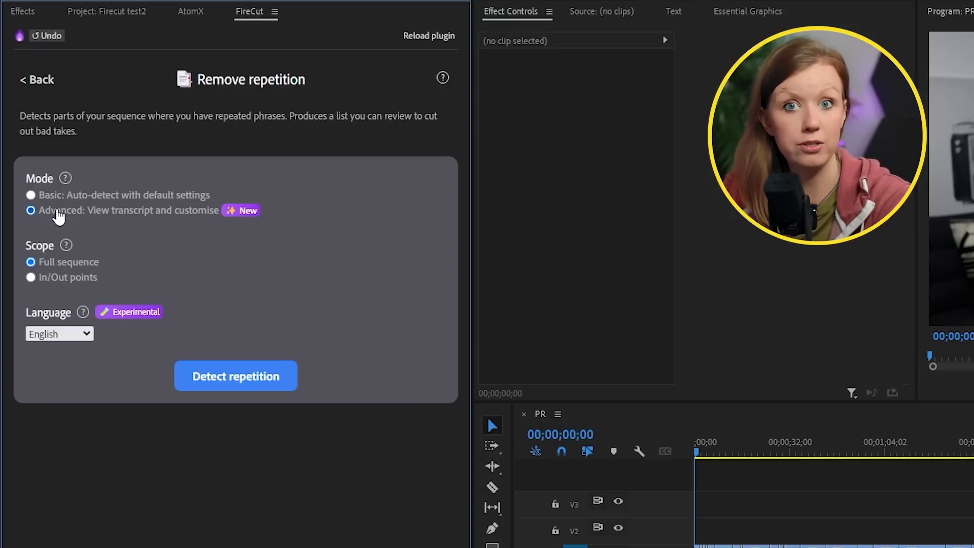
pyautogui.click(235, 376)
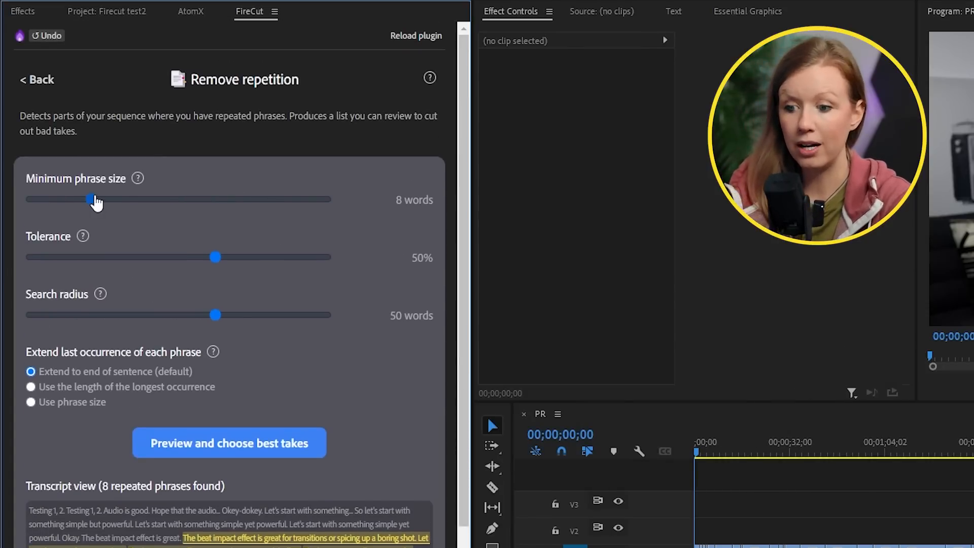
# - Test phrase size, tolerance and radius sliders, settling on 50% tolerance and 40-word radius
pyautogui.moveTo(88, 199); pyautogui.dragTo(70, 199)
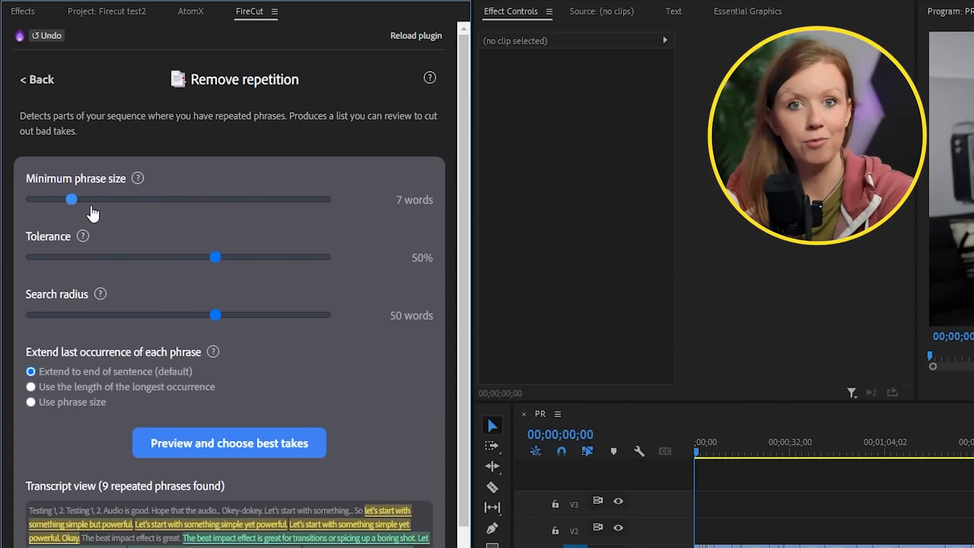
pyautogui.moveTo(69, 198); pyautogui.dragTo(92, 199)
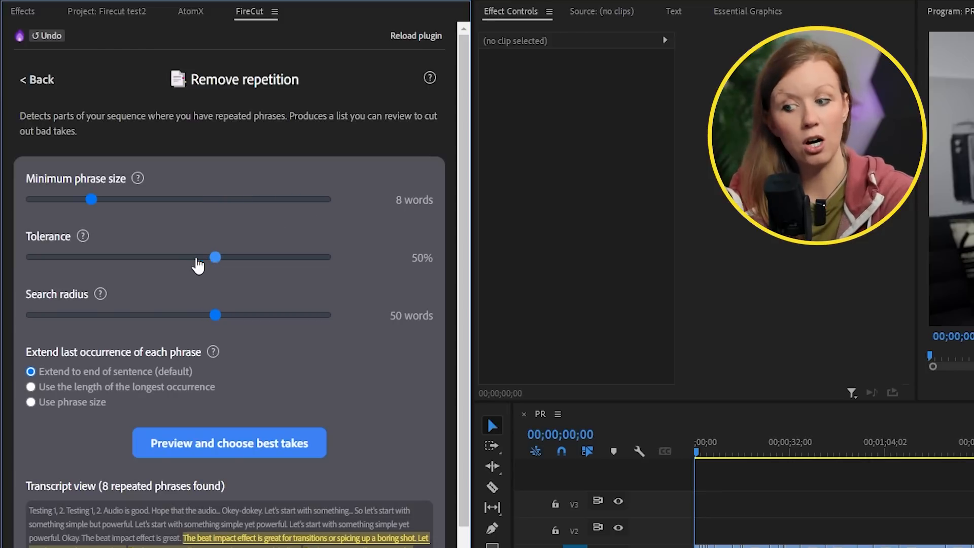
pyautogui.moveTo(215, 257); pyautogui.dragTo(124, 256)
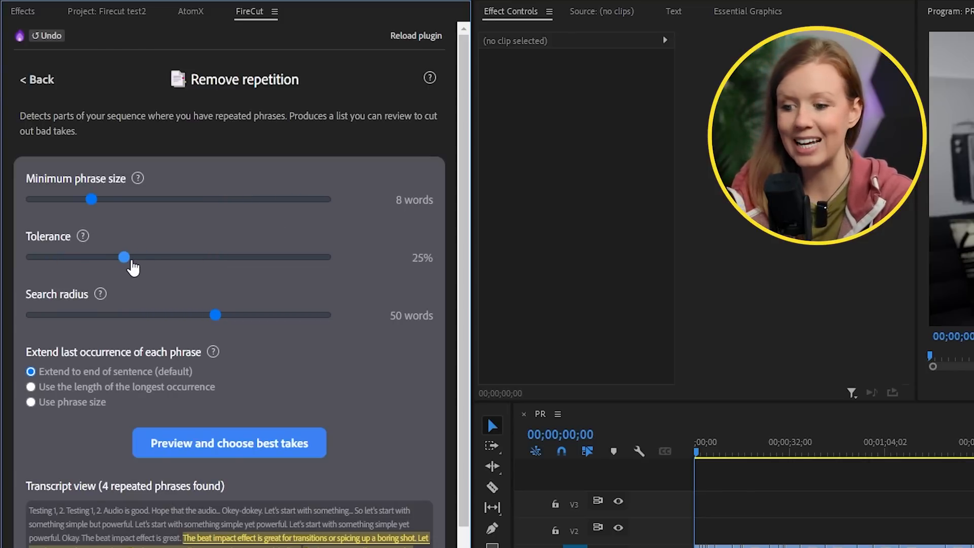
pyautogui.moveTo(125, 257); pyautogui.dragTo(215, 257)
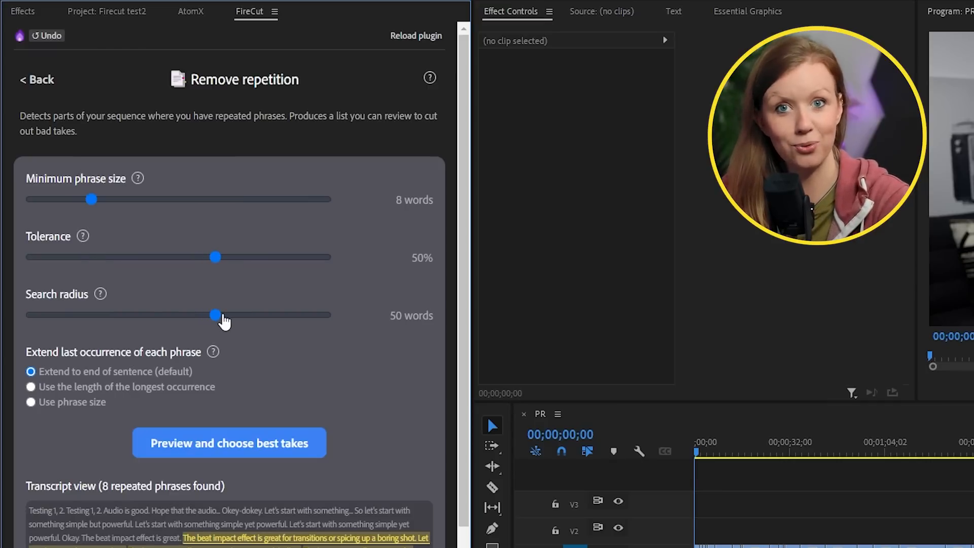
pyautogui.scroll(-3)
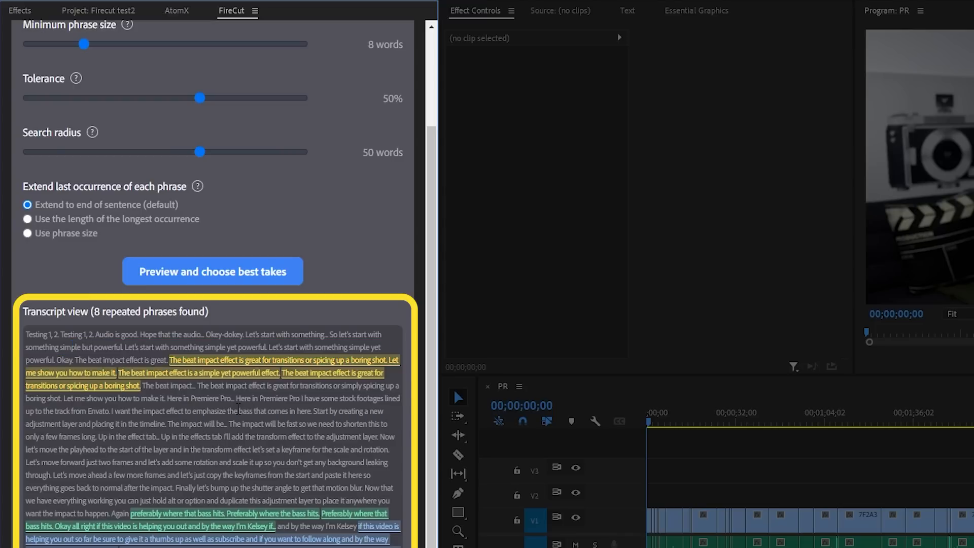
pyautogui.moveTo(199, 152); pyautogui.dragTo(96, 152)
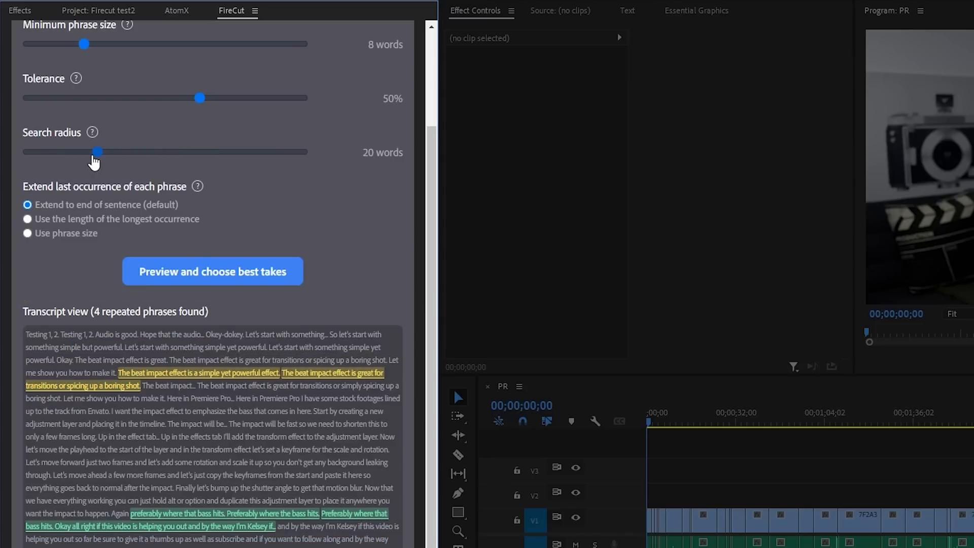
pyautogui.moveTo(96, 152); pyautogui.dragTo(165, 151)
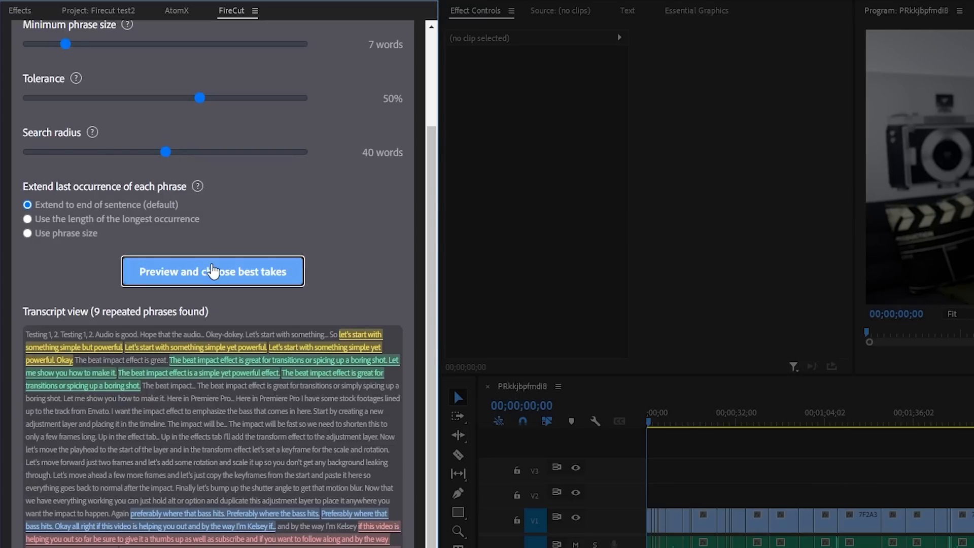
# - Preview the repeated phrases and keep the third take of the first phrase
pyautogui.click(212, 271)
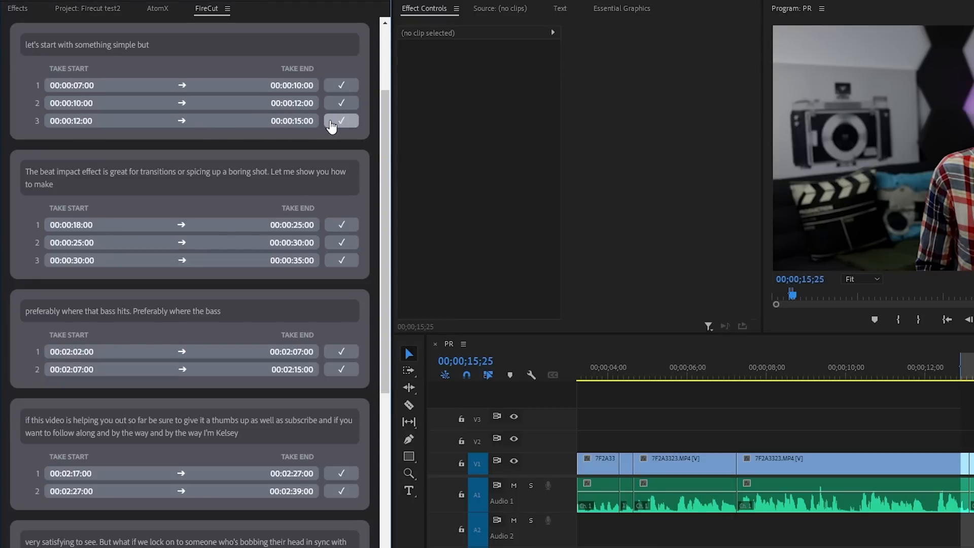
pyautogui.click(341, 120)
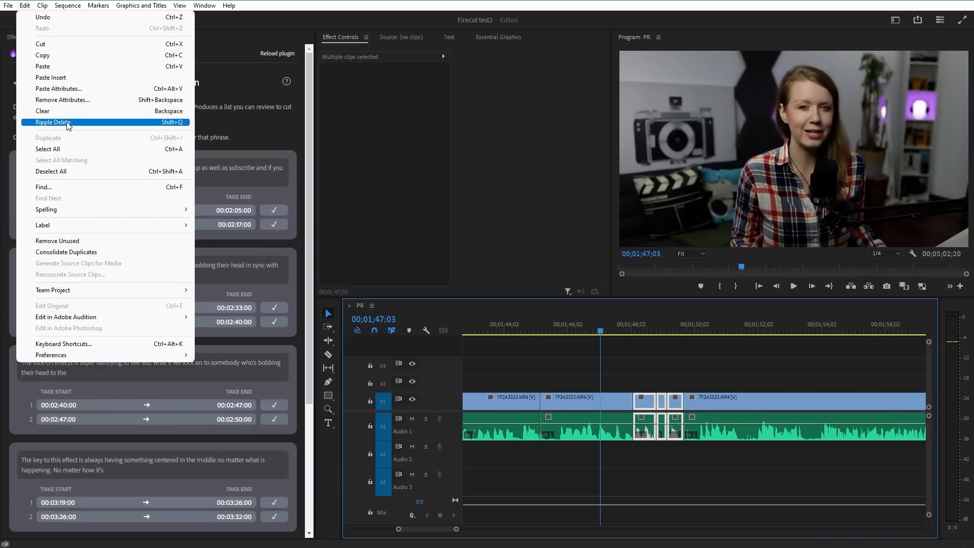
# - Ripple-delete the rejected takes so the timeline gaps close
pyautogui.click(50, 123)
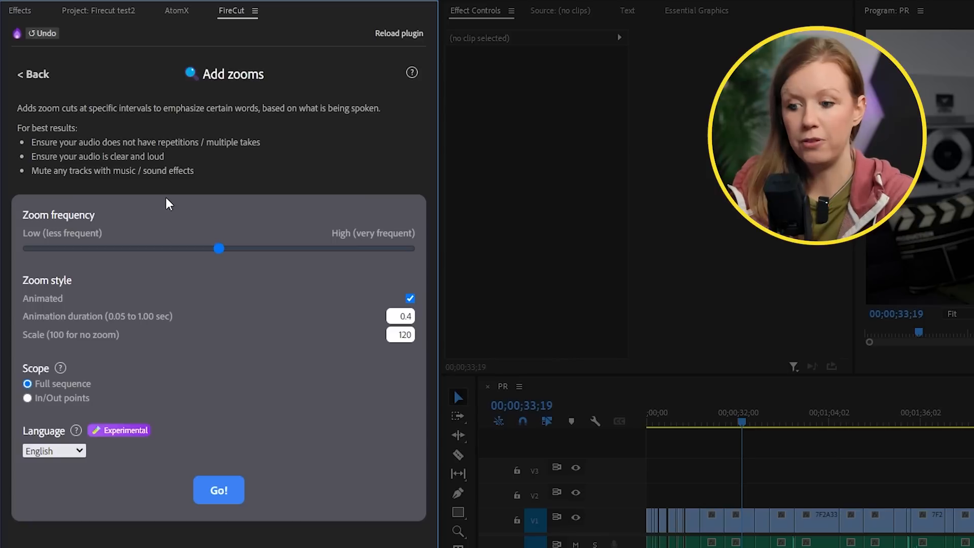
# - Set zoom frequency to maximum, add zooms across the sequence, and open chapter detection
pyautogui.moveTo(218, 248); pyautogui.dragTo(256, 248)
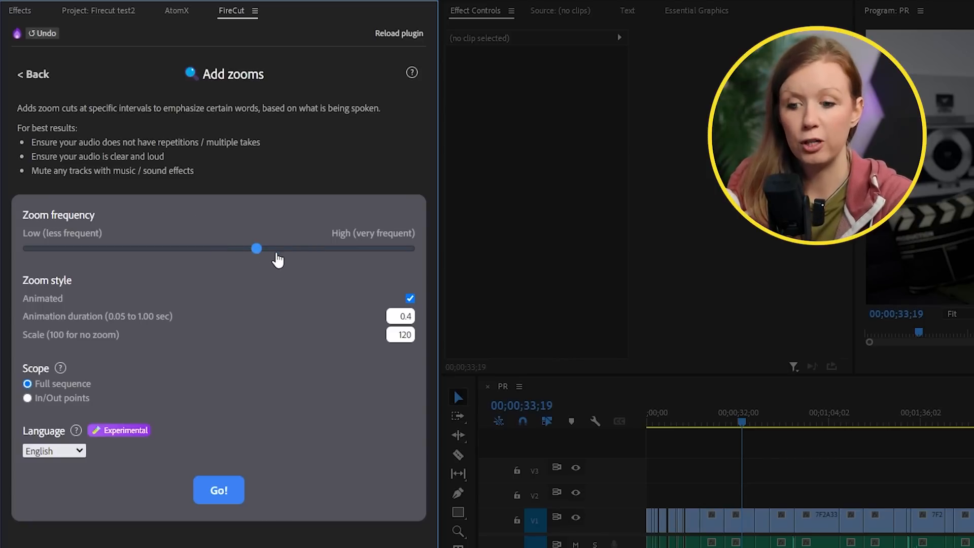
pyautogui.moveTo(255, 248); pyautogui.dragTo(408, 248)
pyautogui.write('125')
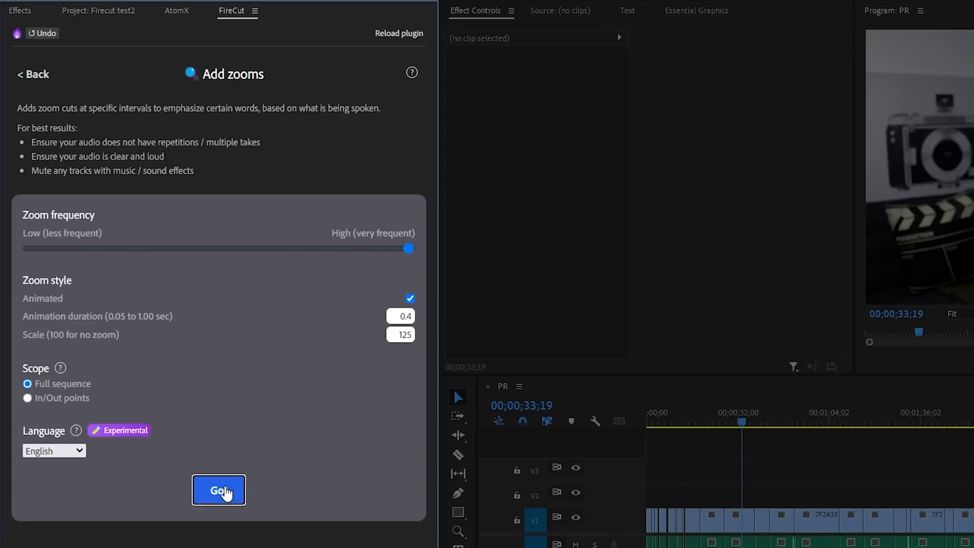
pyautogui.click(218, 490)
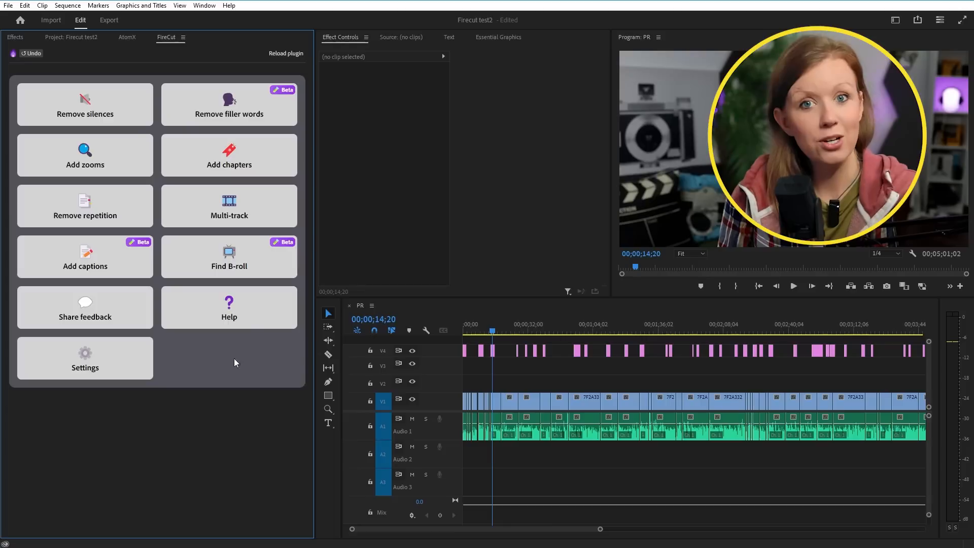
pyautogui.click(229, 154)
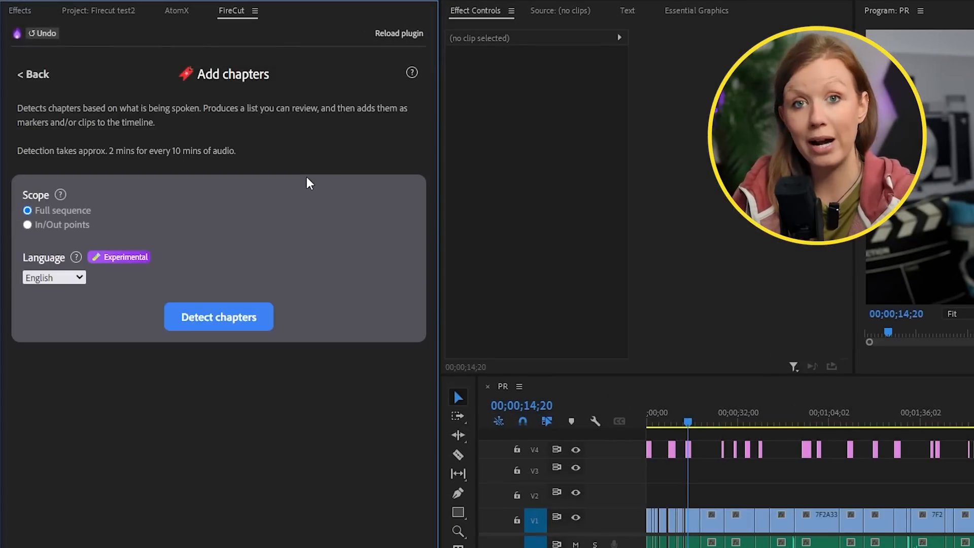
# - Keep English as the chapter detection language
pyautogui.click(53, 276)
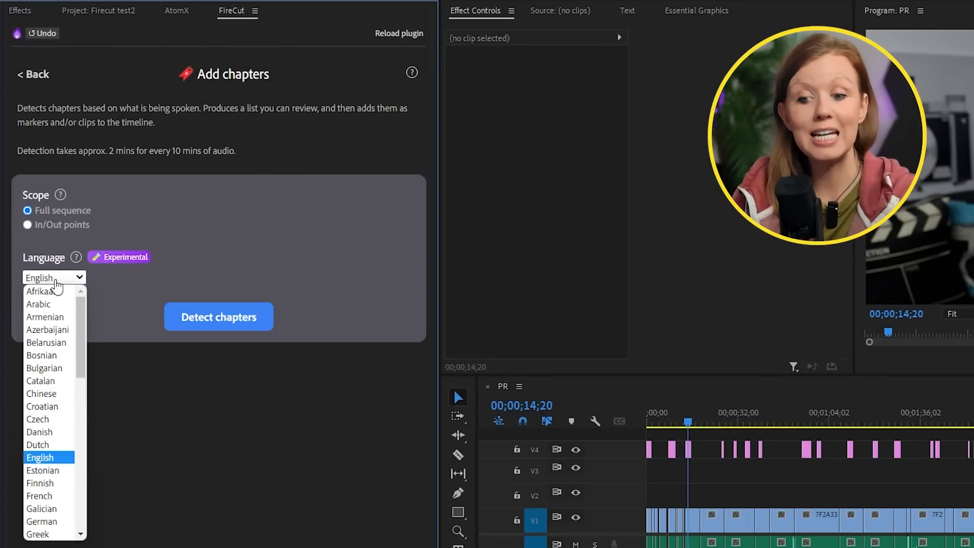
pyautogui.click(218, 317)
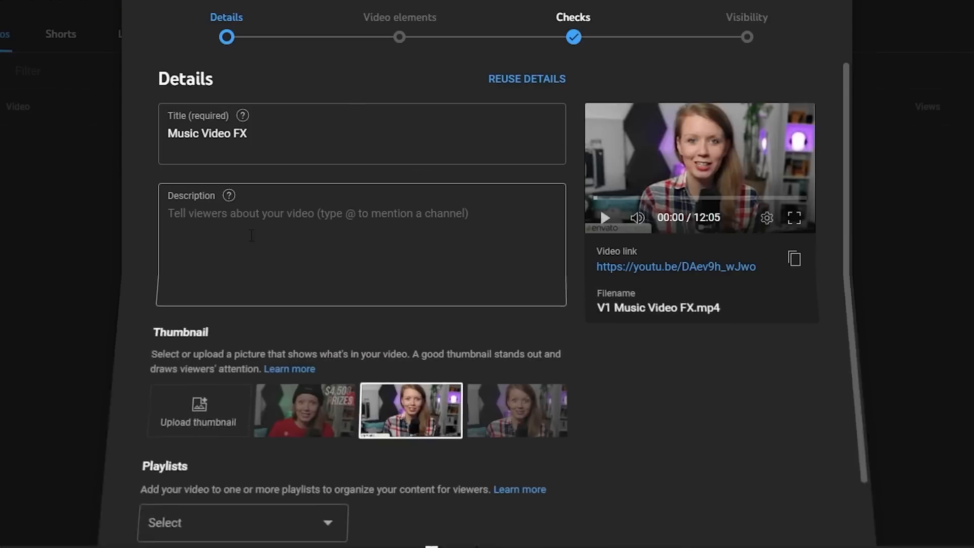
# - Enter the chapter timestamps, starting '00:00:00 - Introduction', into the YouTube description
pyautogui.write('00:00:00 - Introduction')
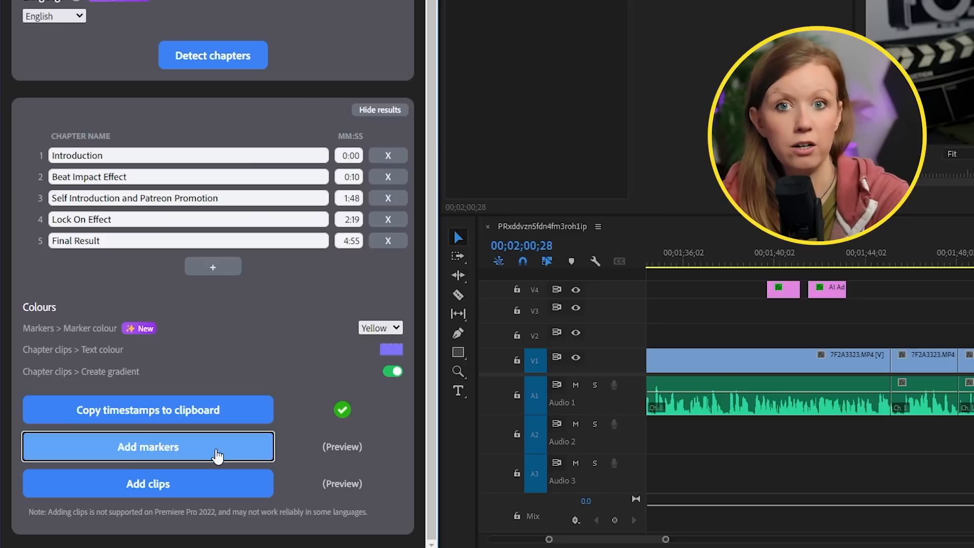
# - Add the detected chapters as timeline markers and as yellow-text title clips
pyautogui.click(148, 446)
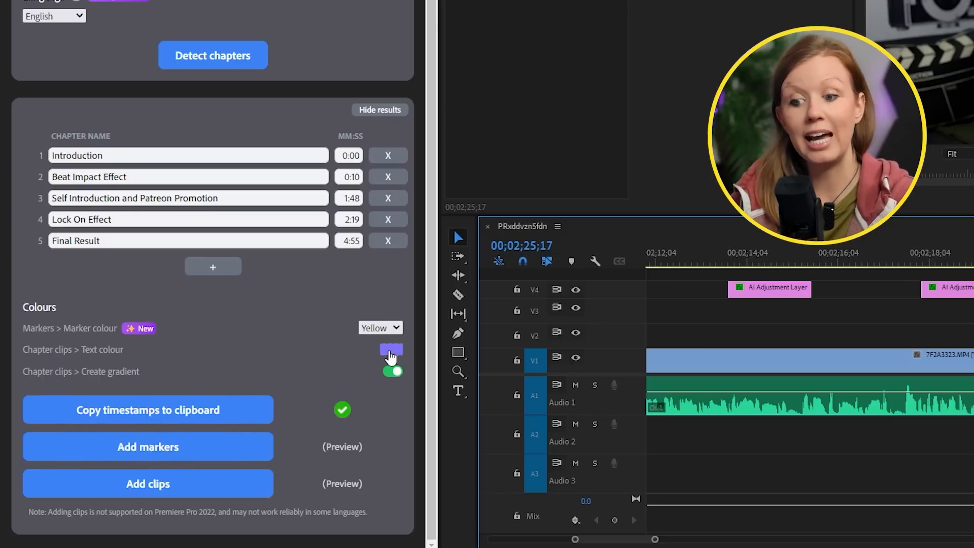
pyautogui.click(390, 348)
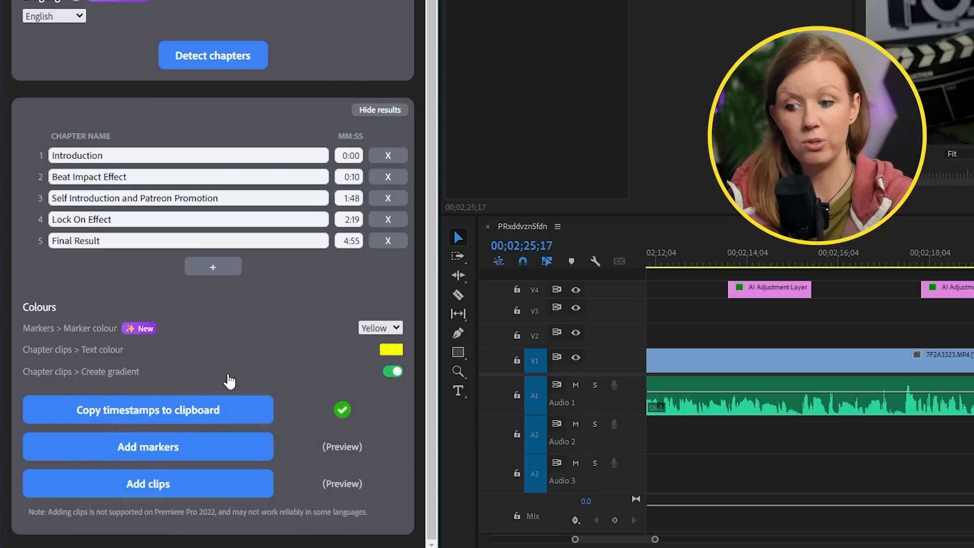
pyautogui.click(392, 371)
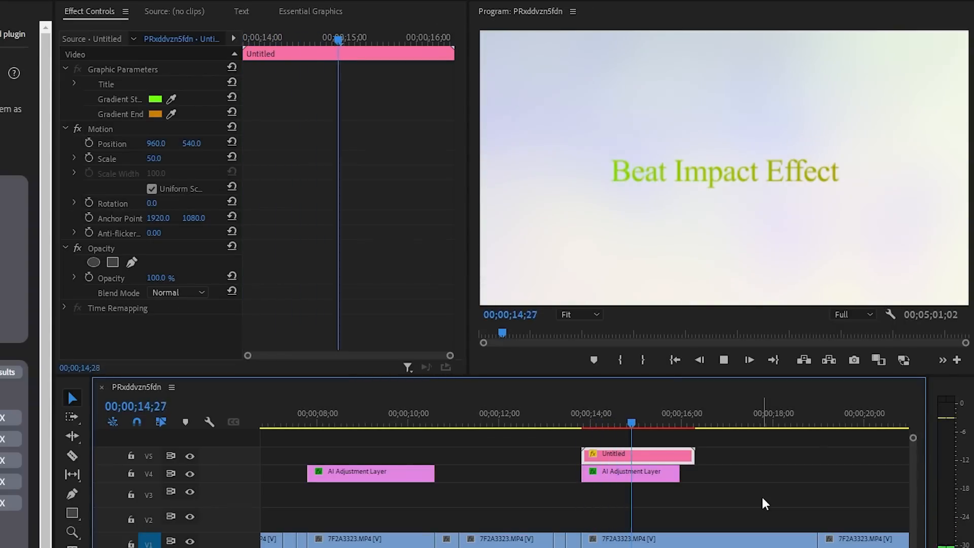
# - Open the Beat Impact Effect title's editable properties and enter 'mo'
pyautogui.click(315, 11)
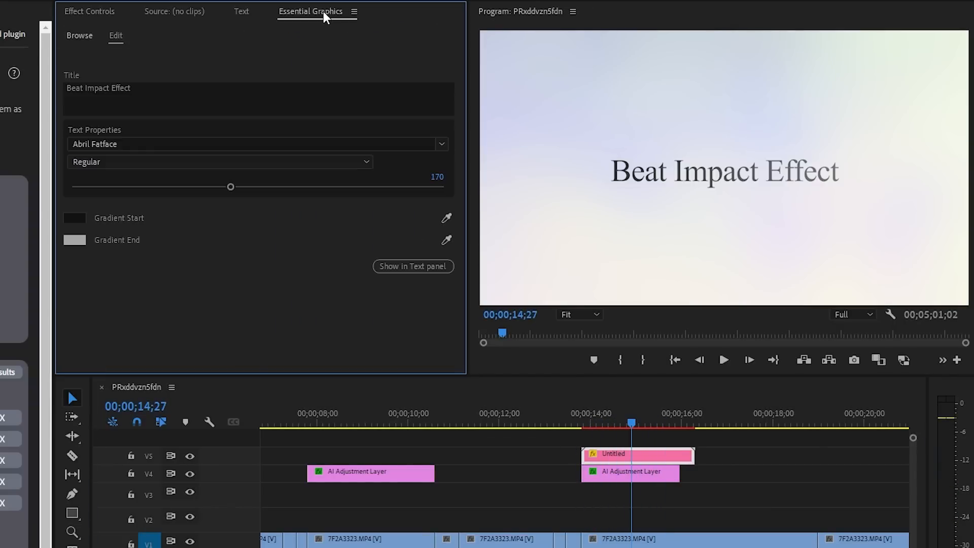
pyautogui.write('mo')
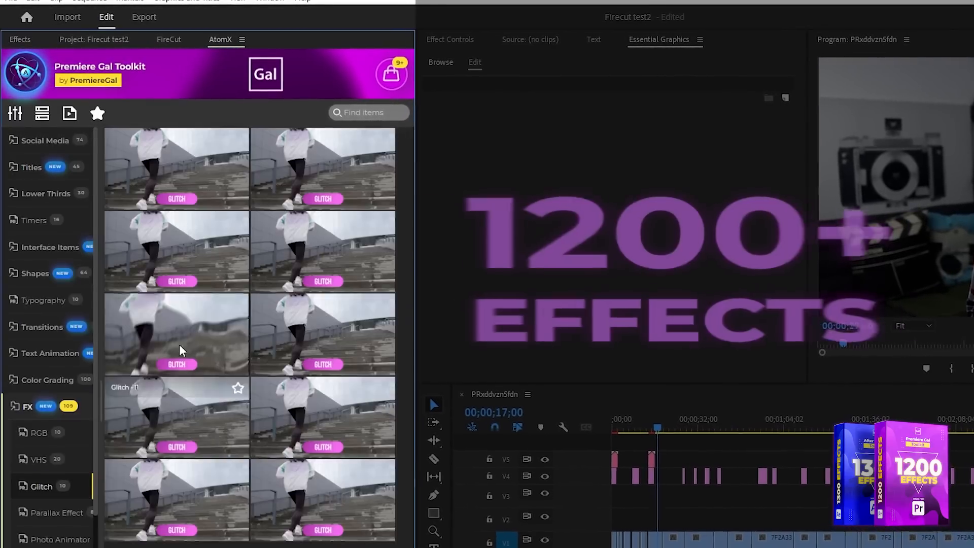
# - Browse AtomX Glitch transitions, preview Digital glitch, and collapse the Transitions category
pyautogui.click(42, 327)
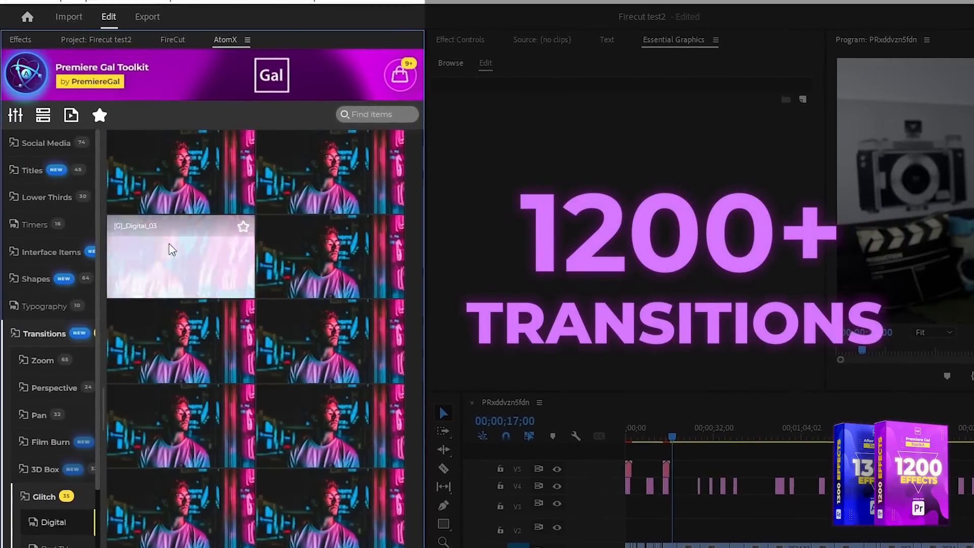
pyautogui.click(36, 279)
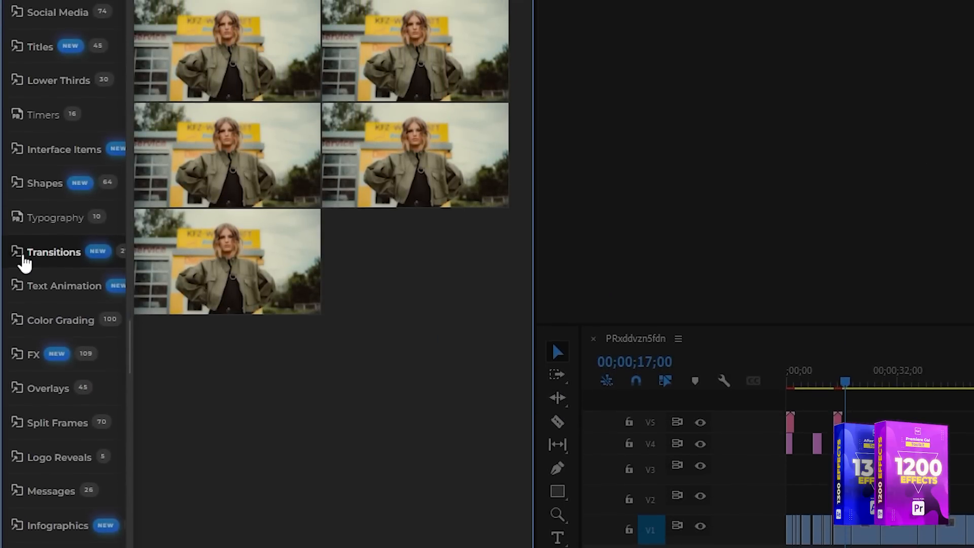
pyautogui.click(33, 353)
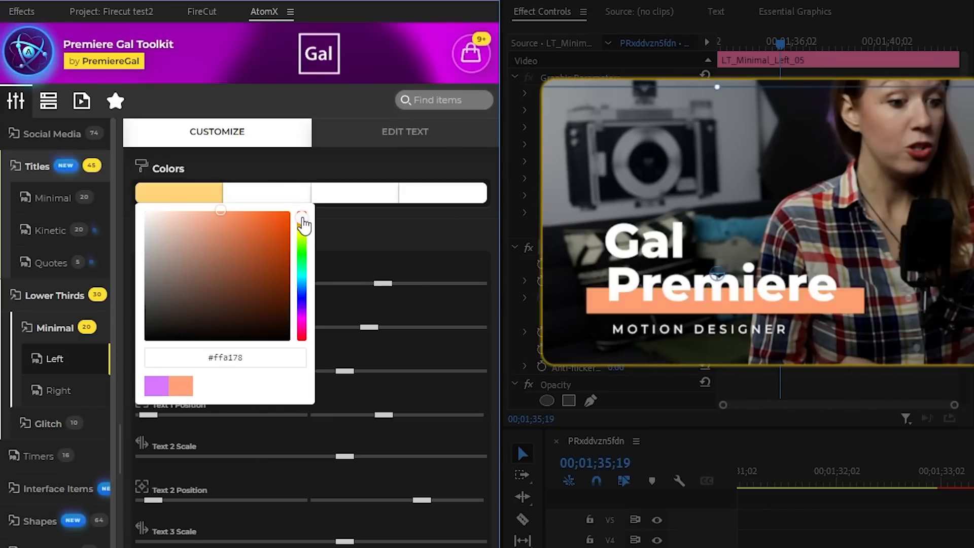
# - Pick a new hue for the lower third's first colour, replacing orange #ffa178
pyautogui.click(405, 132)
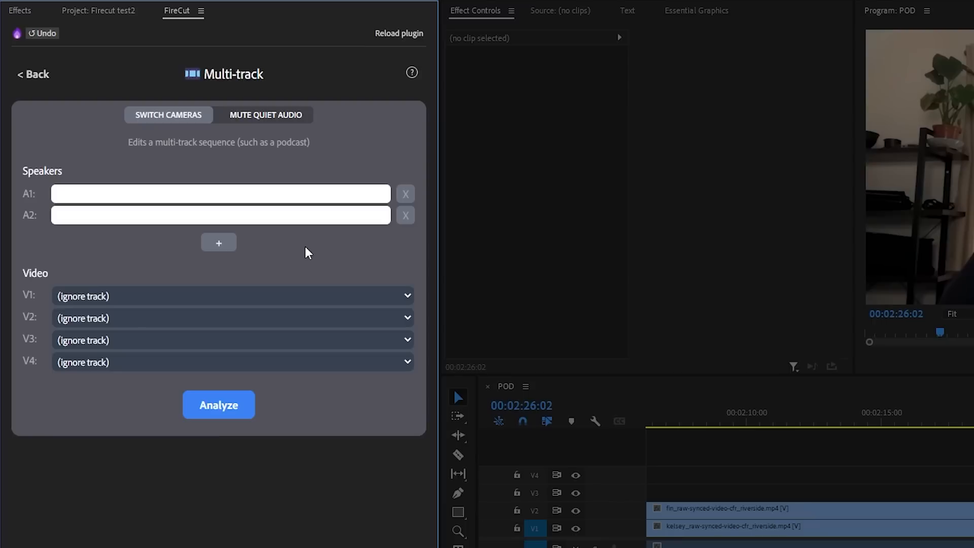
# - Name speakers Fin and Kelsey, map V1 to Kelsey and V2 to Fin, then analyze
pyautogui.write('Fin')
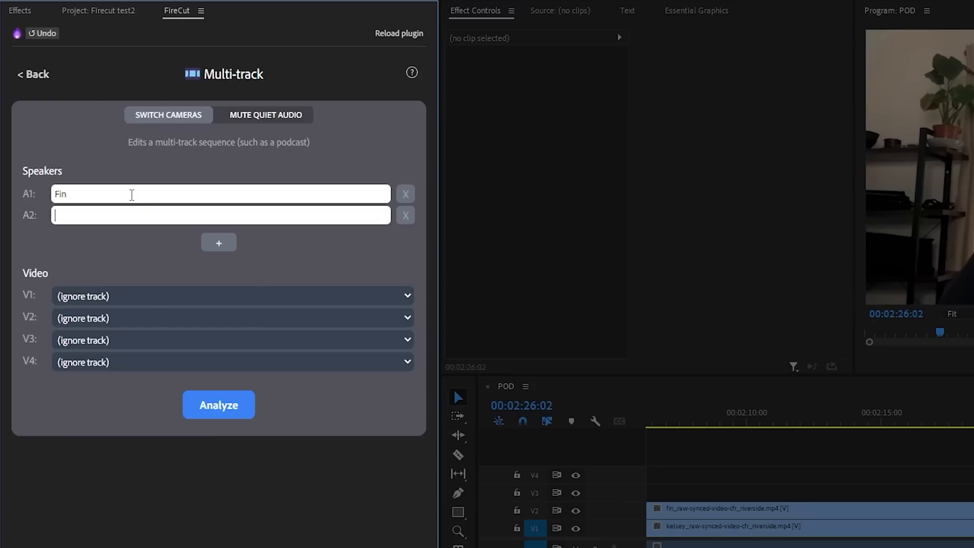
pyautogui.write('Kelsey')
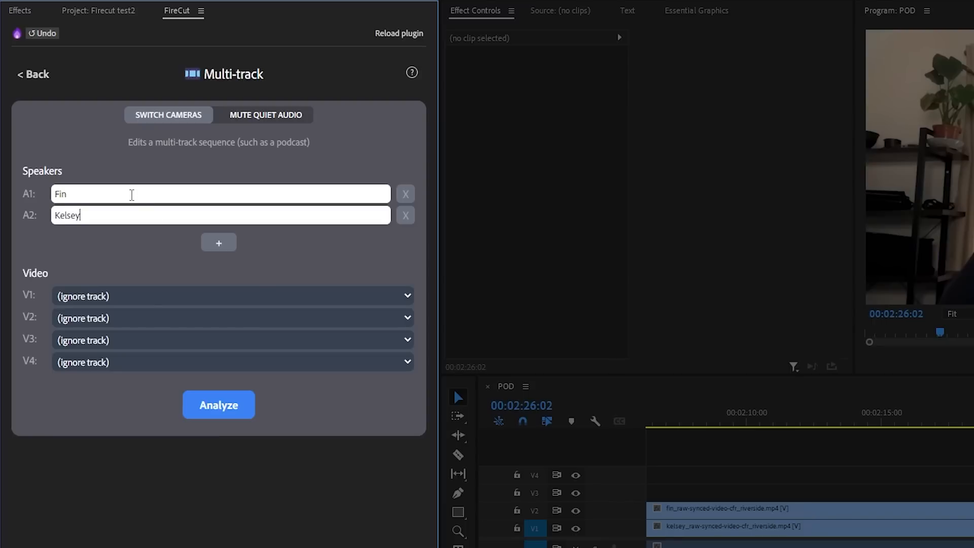
pyautogui.click(232, 296)
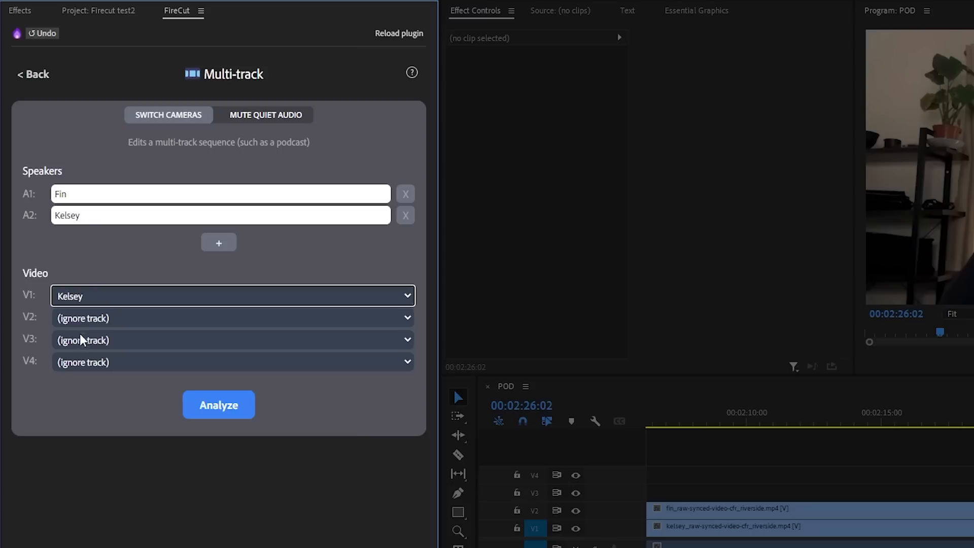
pyautogui.click(232, 318)
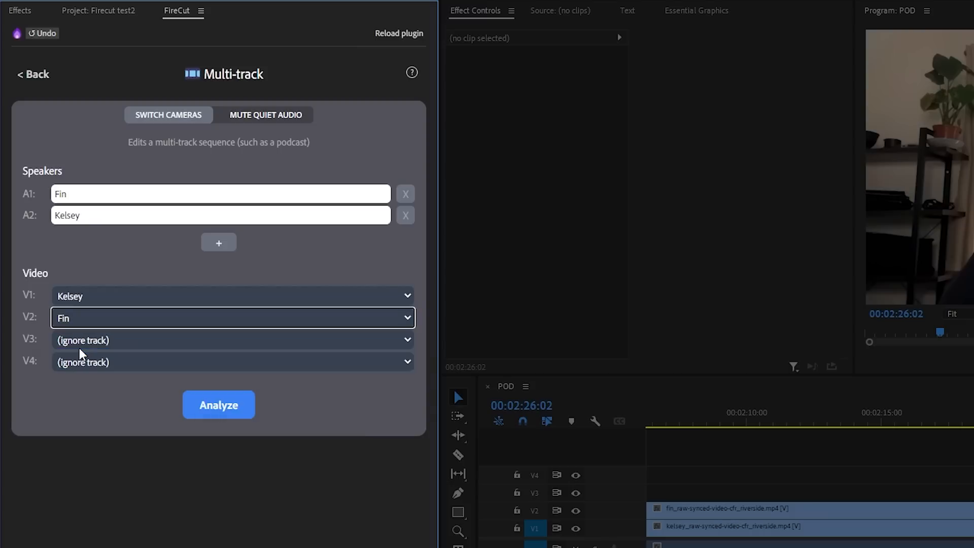
pyautogui.moveTo(111, 370)
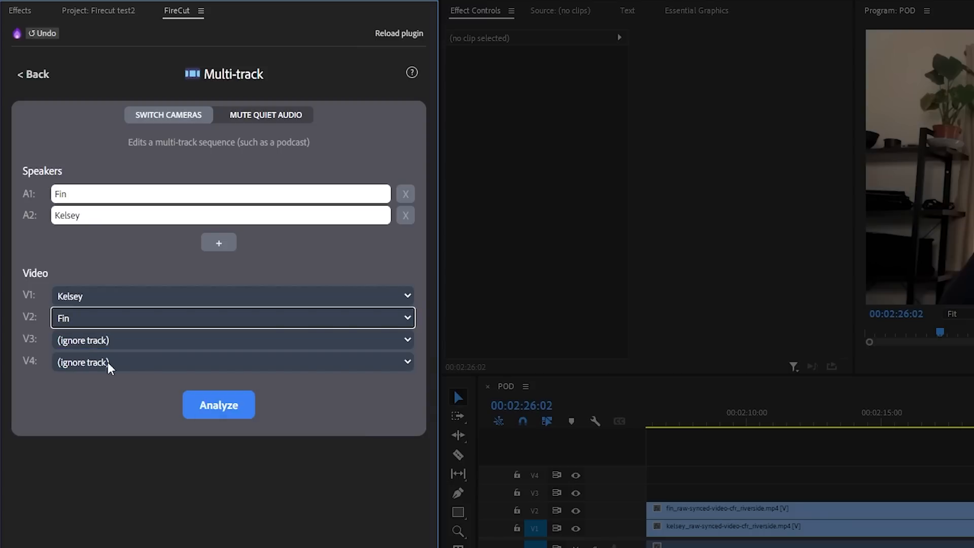
pyautogui.click(218, 404)
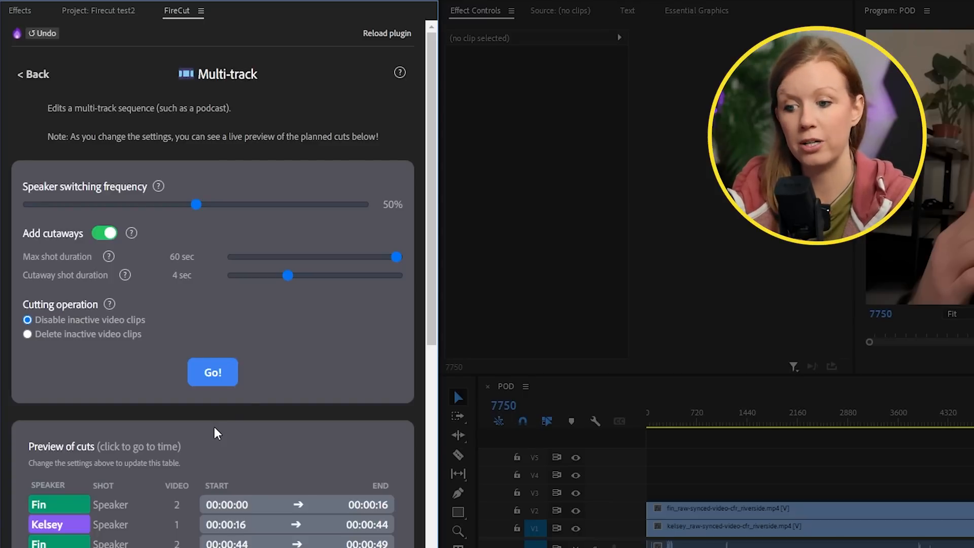
# - Set speaker switching frequency to 64%, maximum shot to 35 seconds, cutaway to 4 seconds
pyautogui.moveTo(196, 204); pyautogui.dragTo(49, 204)
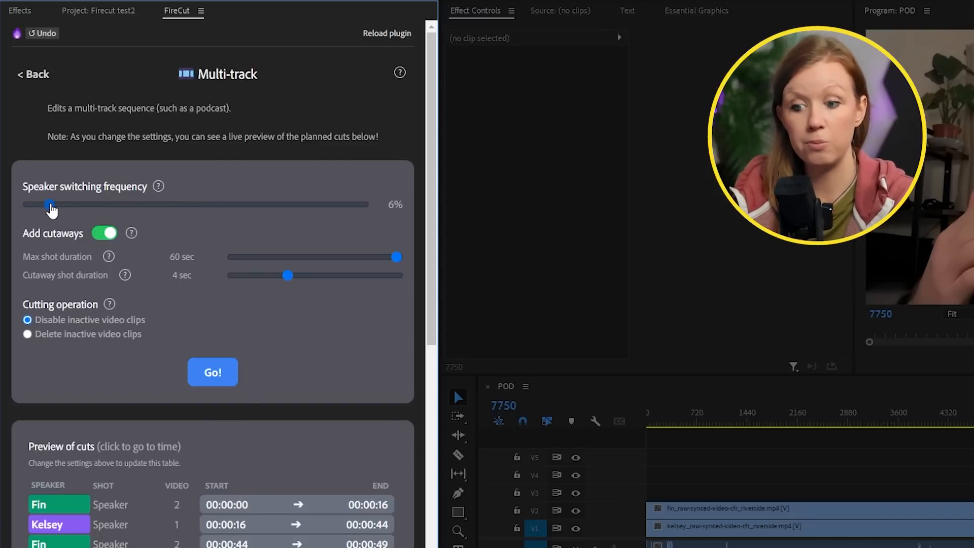
pyautogui.moveTo(50, 203); pyautogui.dragTo(196, 204)
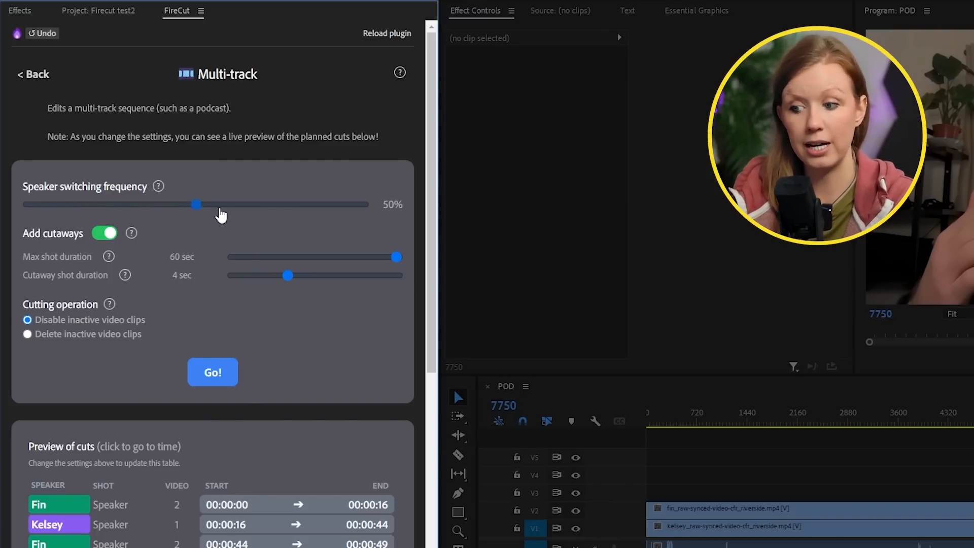
pyautogui.moveTo(196, 204); pyautogui.dragTo(52, 204)
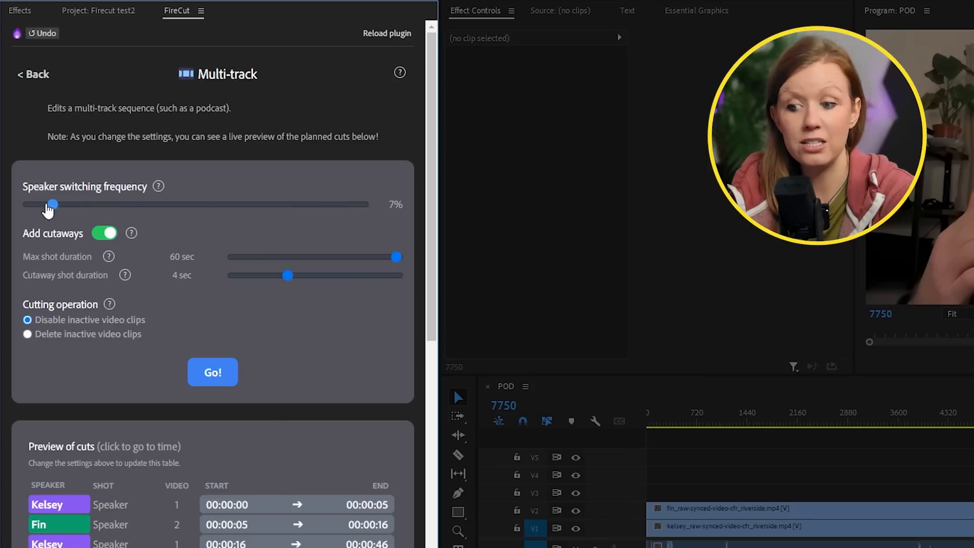
pyautogui.moveTo(52, 204); pyautogui.dragTo(190, 204)
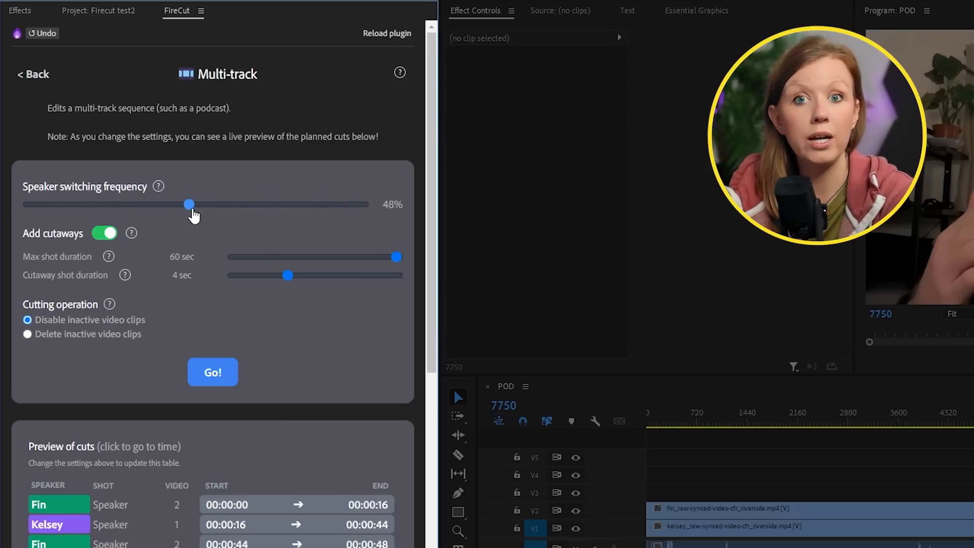
pyautogui.moveTo(189, 204); pyautogui.dragTo(242, 204)
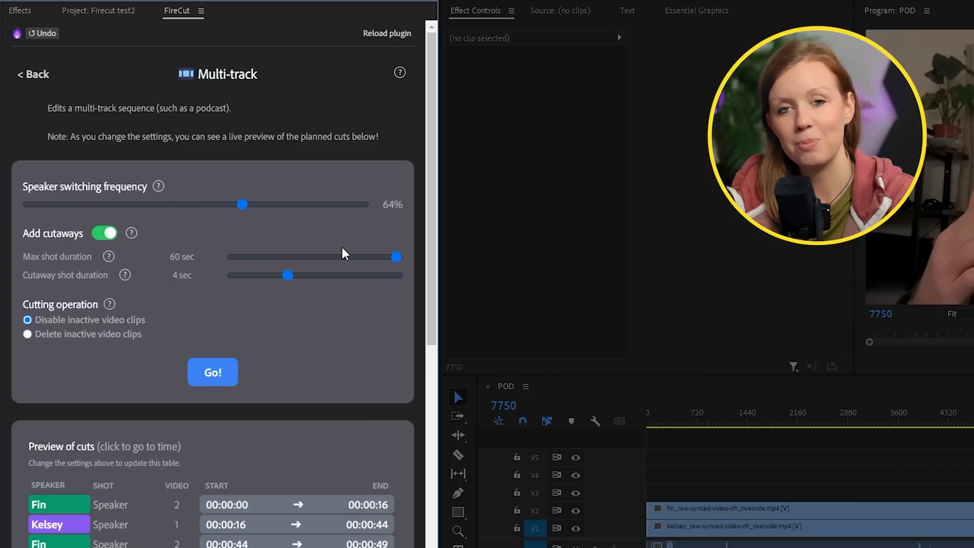
pyautogui.moveTo(396, 257); pyautogui.dragTo(321, 256)
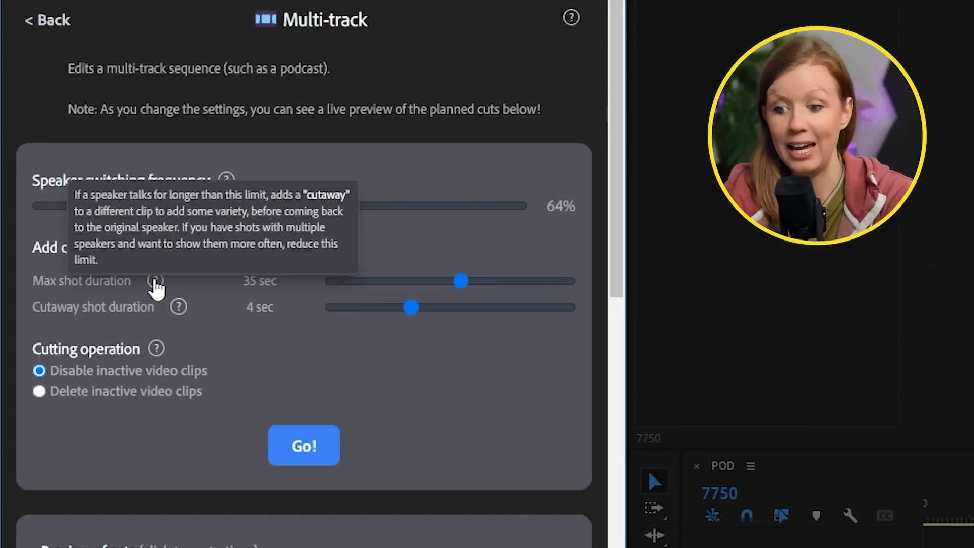
pyautogui.moveTo(410, 306); pyautogui.dragTo(512, 306)
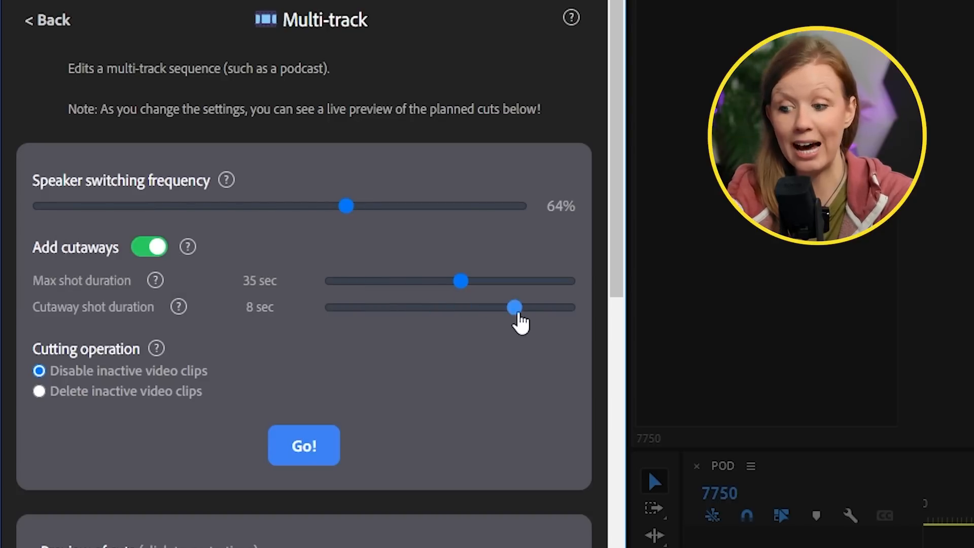
pyautogui.moveTo(512, 307); pyautogui.dragTo(411, 307)
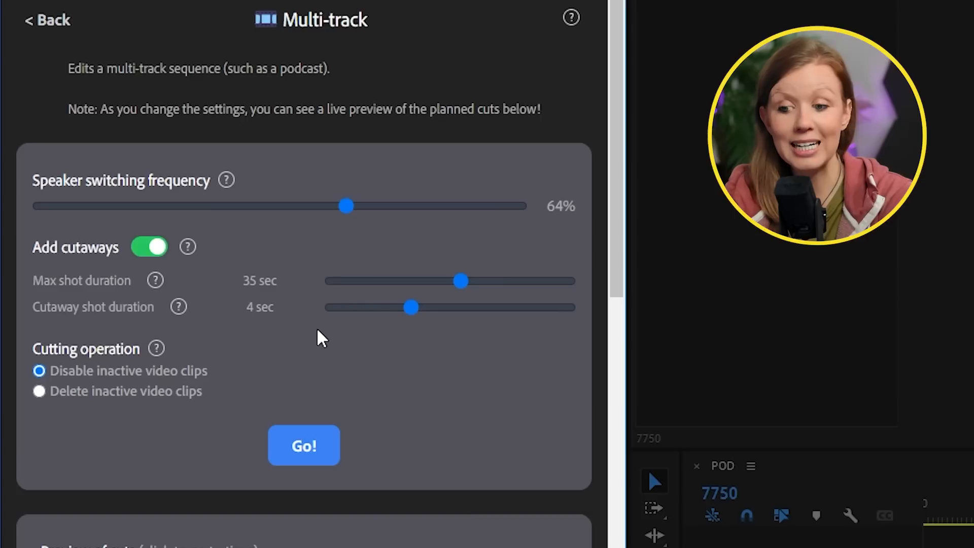
# - Keep inactive video clips disabled rather than deleted and run the multi-track podcast cut
pyautogui.click(39, 391)
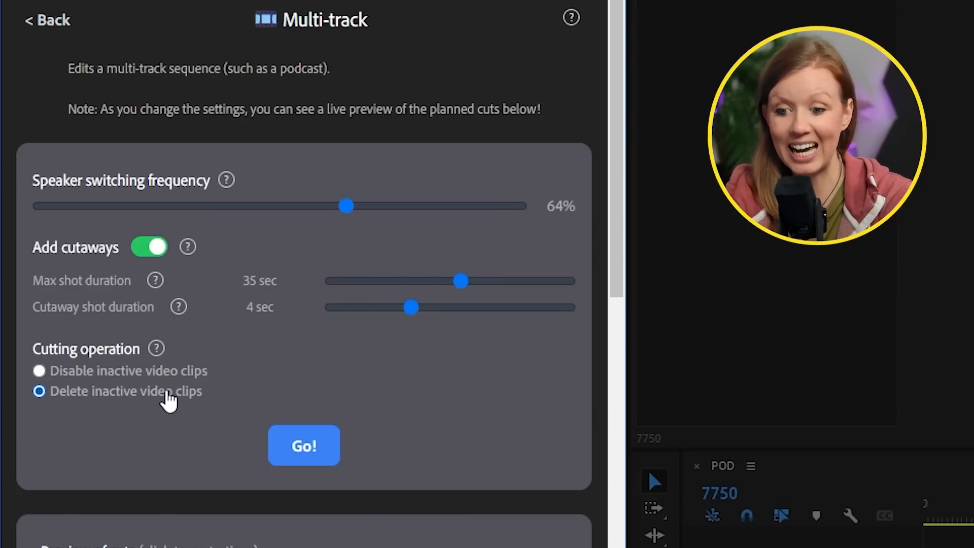
pyautogui.click(38, 370)
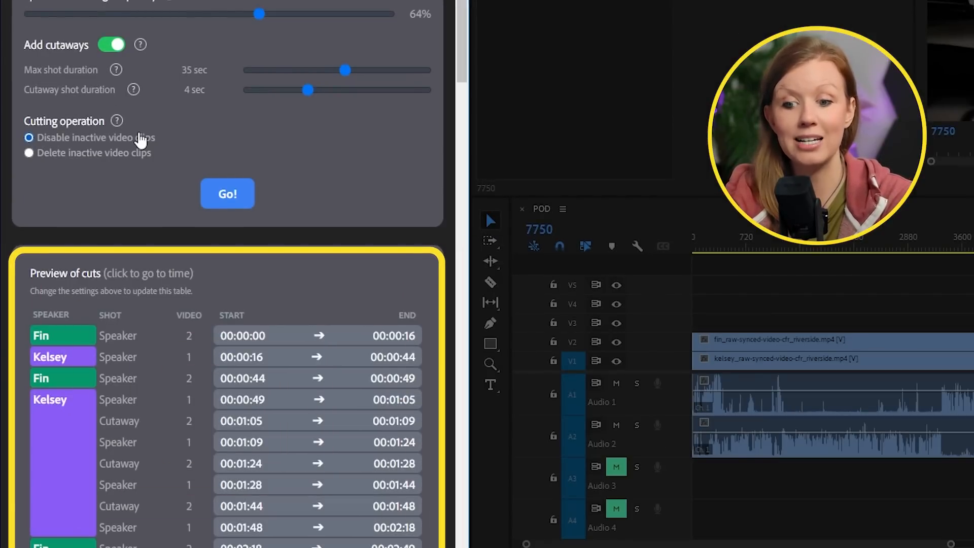
pyautogui.click(227, 194)
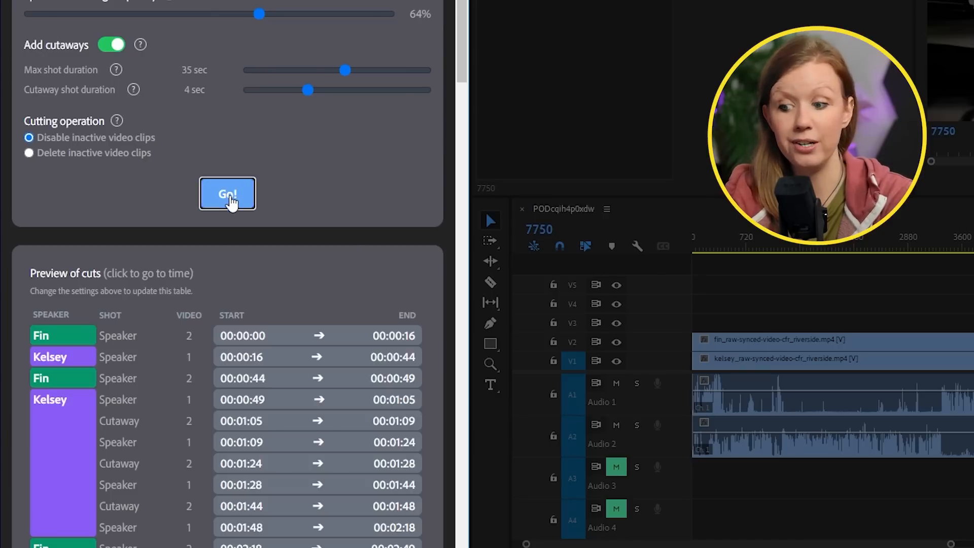
pyautogui.click(227, 193)
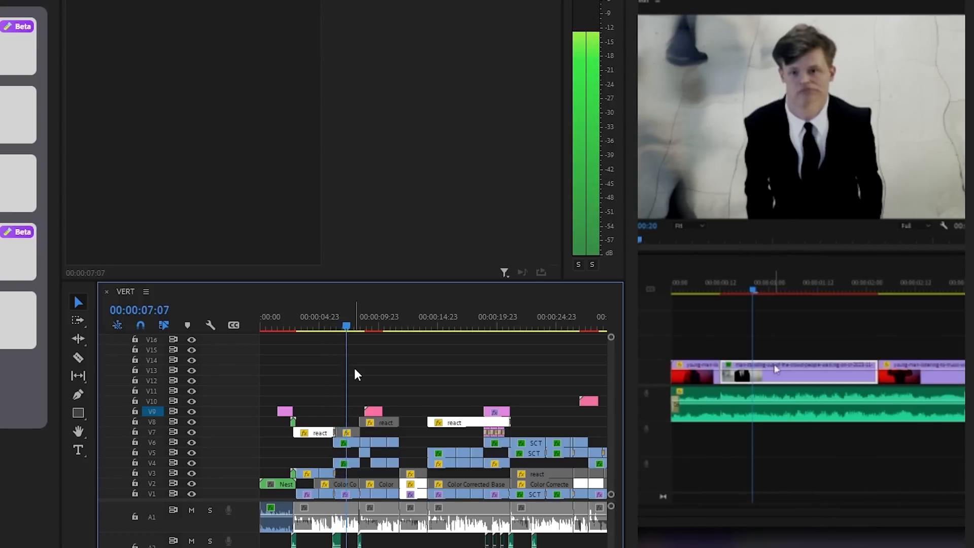
# - Keep turbulent displacement, then transcribe the full VERT sequence in English for captions
pyautogui.click(816, 345)
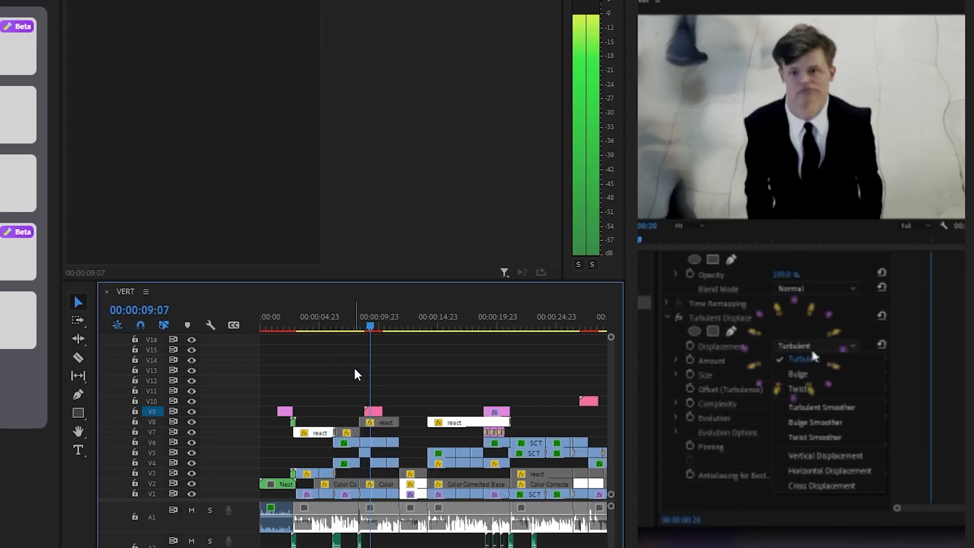
pyautogui.click(818, 407)
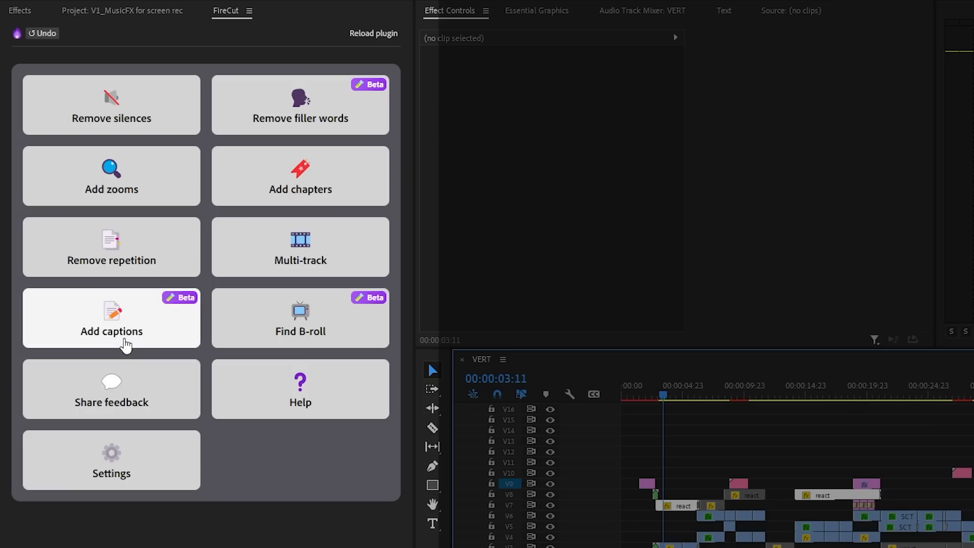
pyautogui.click(112, 331)
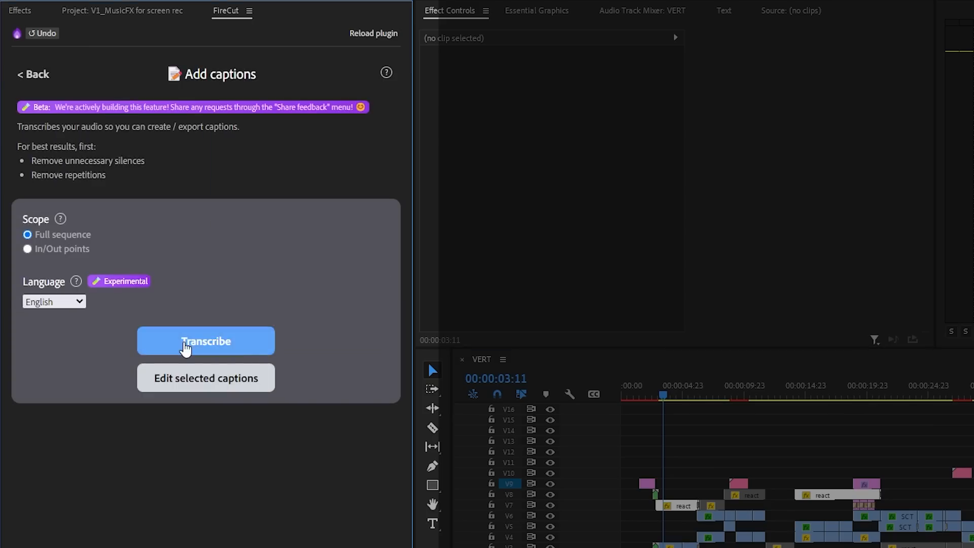
pyautogui.click(53, 301)
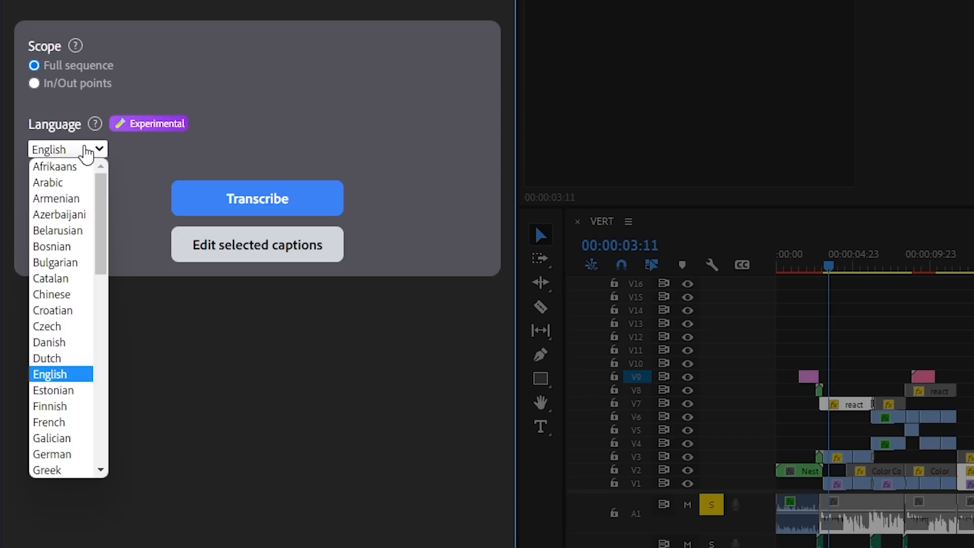
pyautogui.scroll(-3)
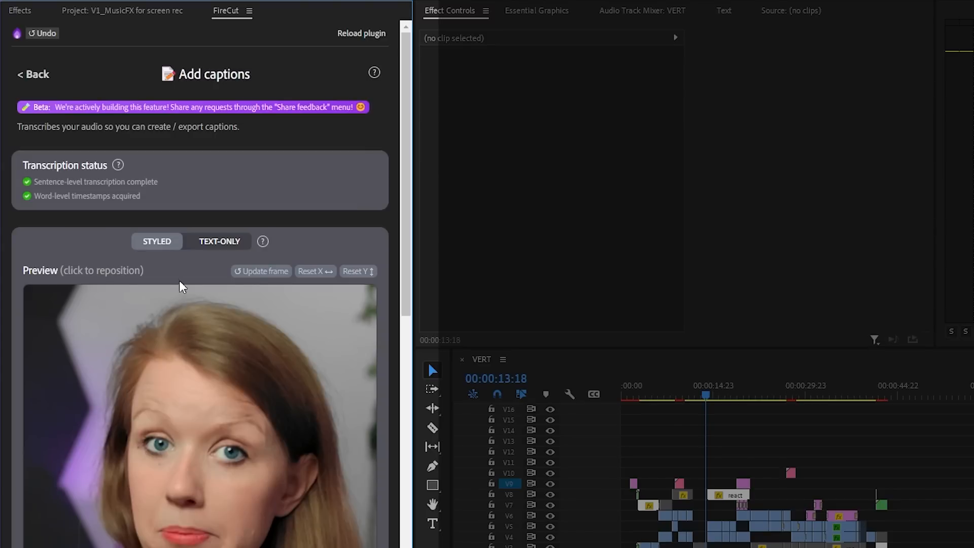
# - Make the caption text white in the Montserrat font
pyautogui.click(219, 242)
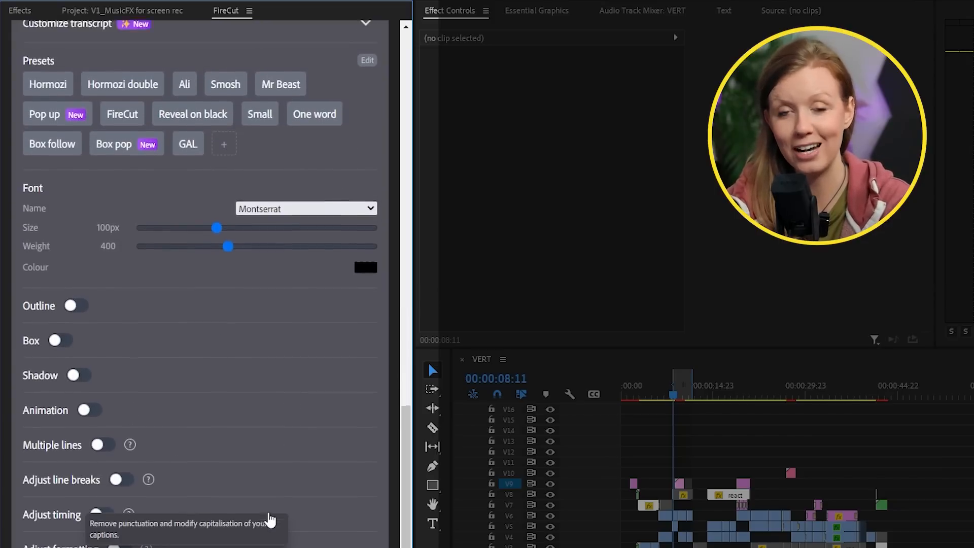
pyautogui.click(365, 267)
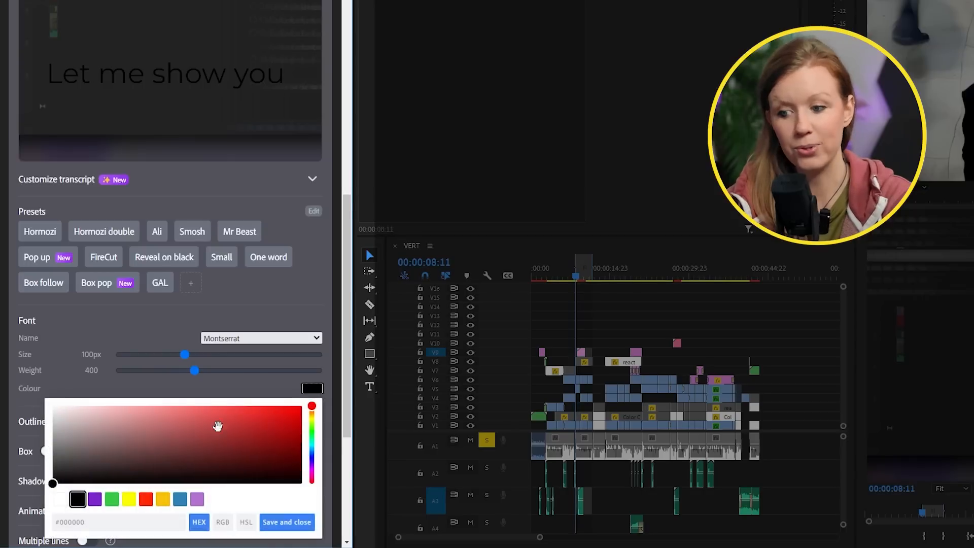
pyautogui.click(59, 420)
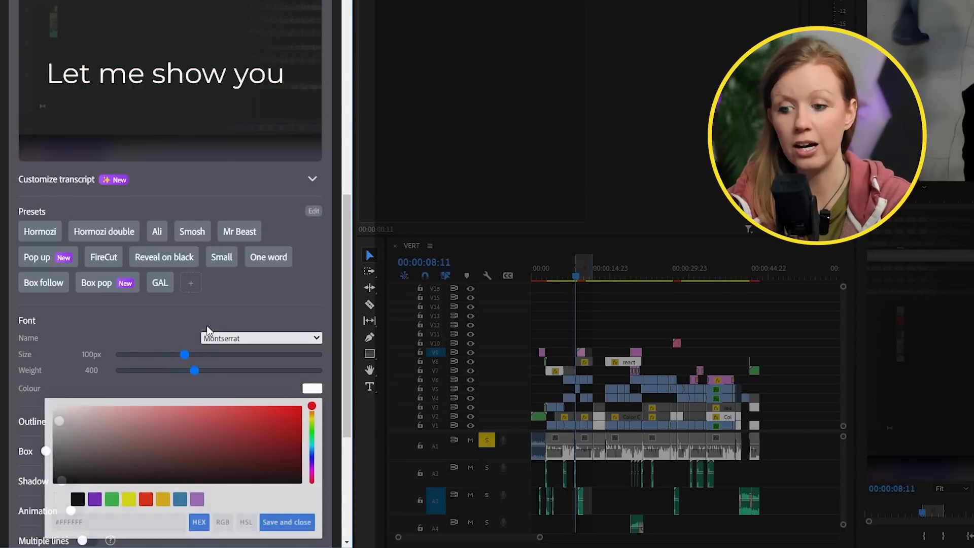
pyautogui.click(260, 338)
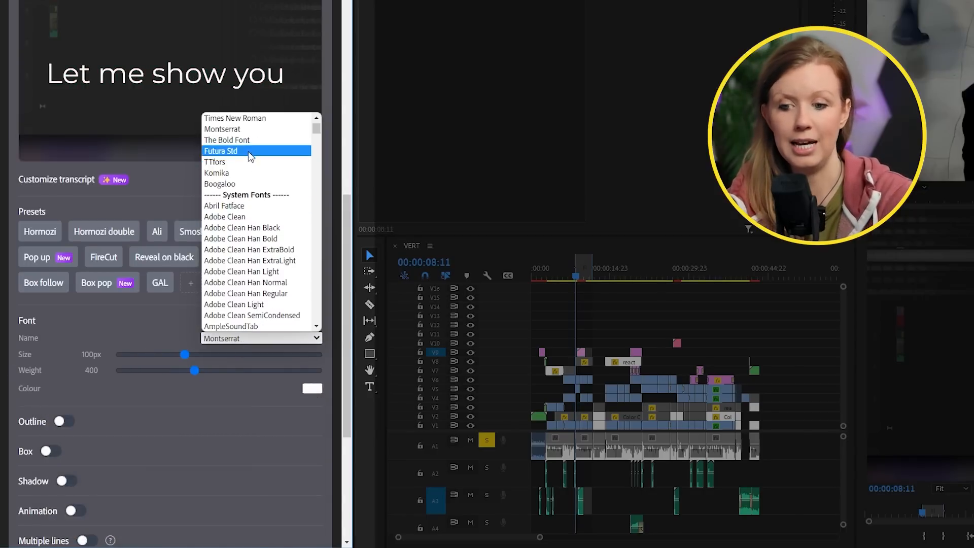
pyautogui.click(227, 140)
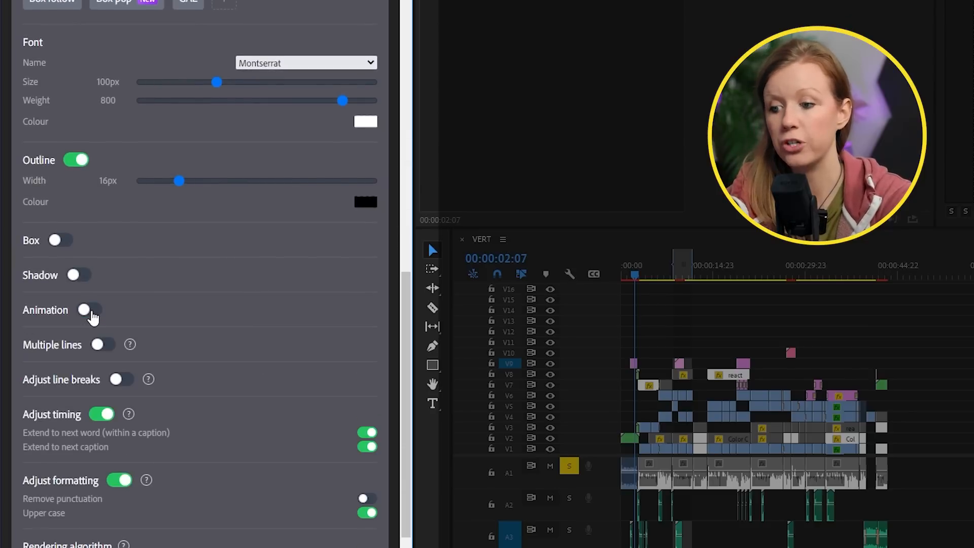
# - Enable caption animation with a box over each word as it is spoken
pyautogui.click(88, 309)
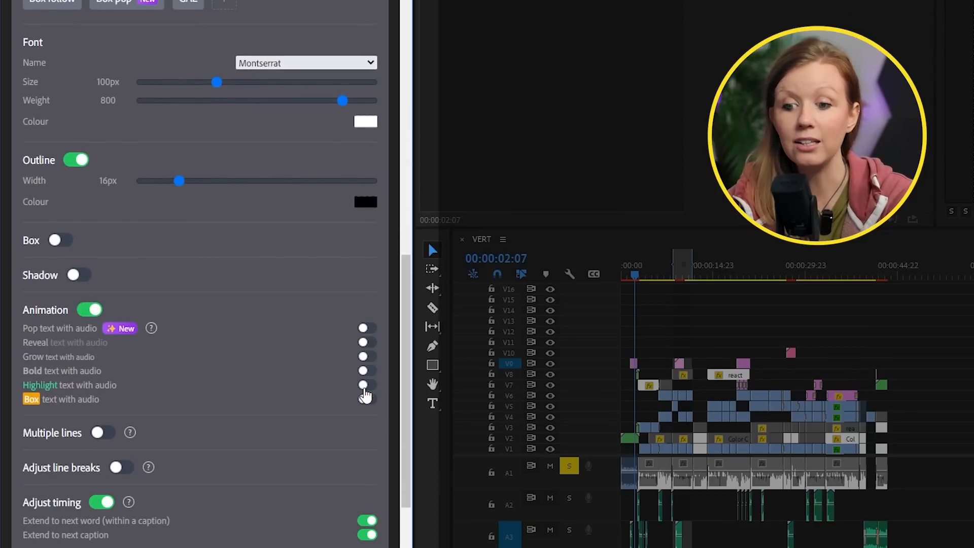
pyautogui.click(365, 385)
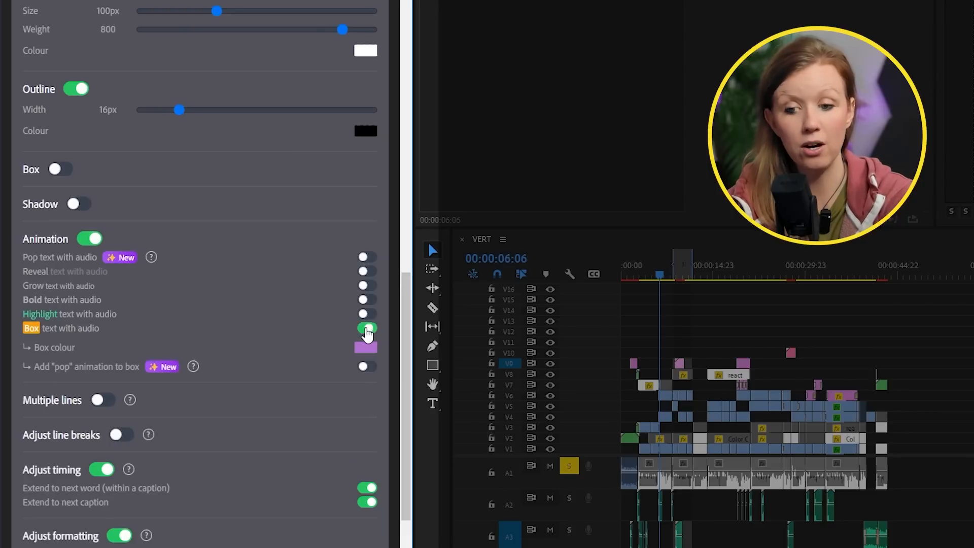
pyautogui.click(365, 348)
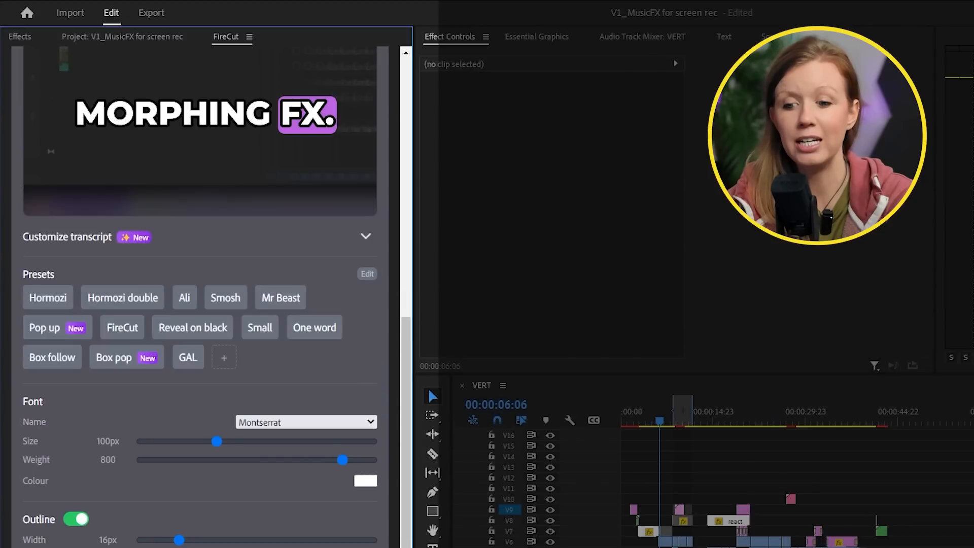
# - Save the caption style as preset 'GAL2' and apply the orange #FF9D00 word box
pyautogui.scroll(-3)
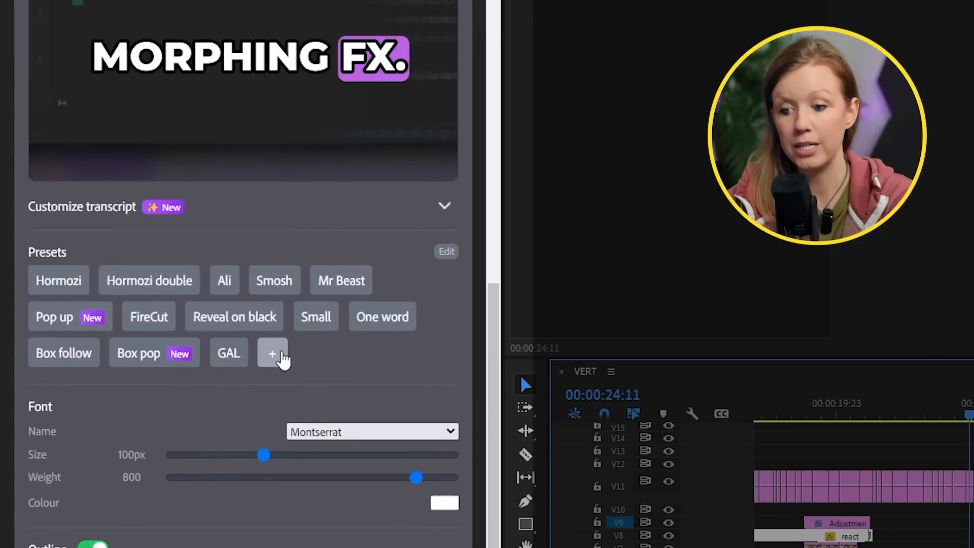
pyautogui.click(272, 352)
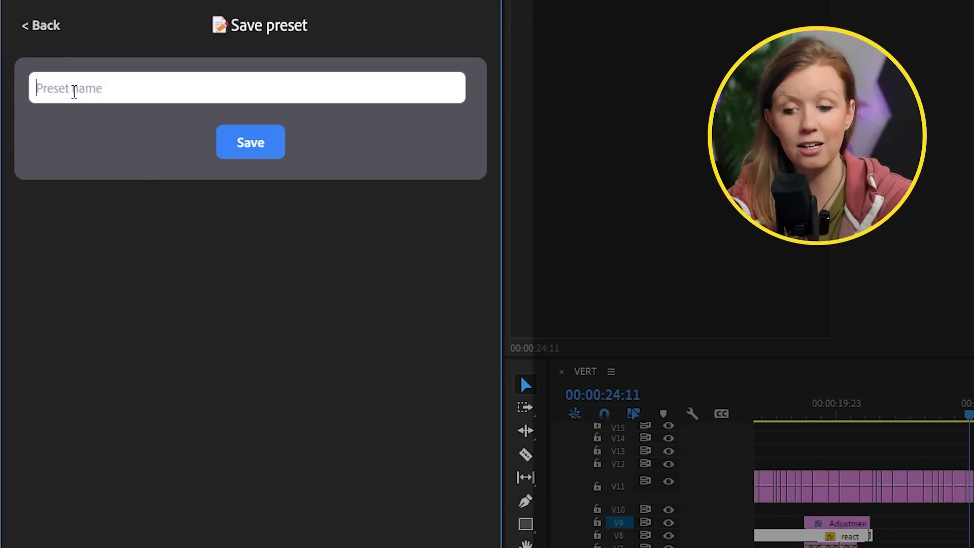
pyautogui.write('GAL2')
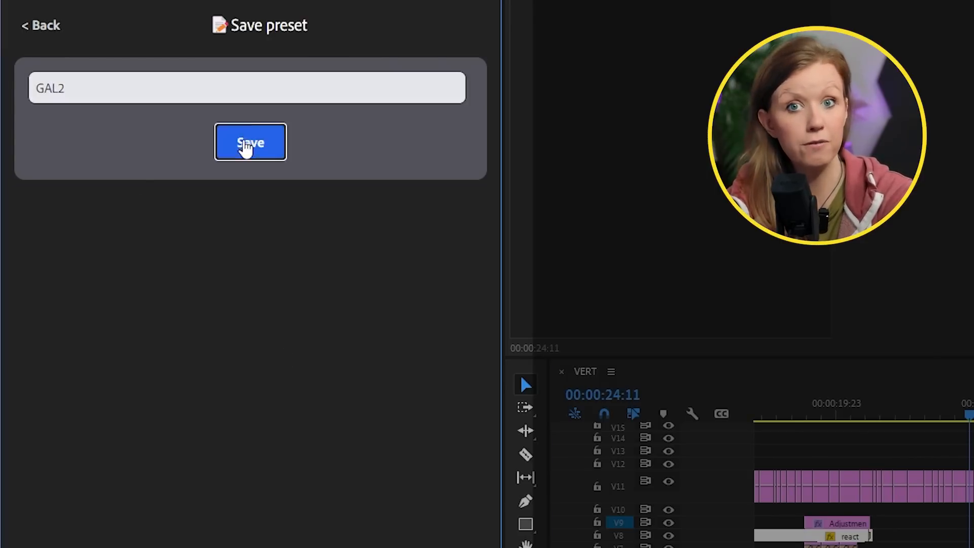
pyautogui.click(249, 142)
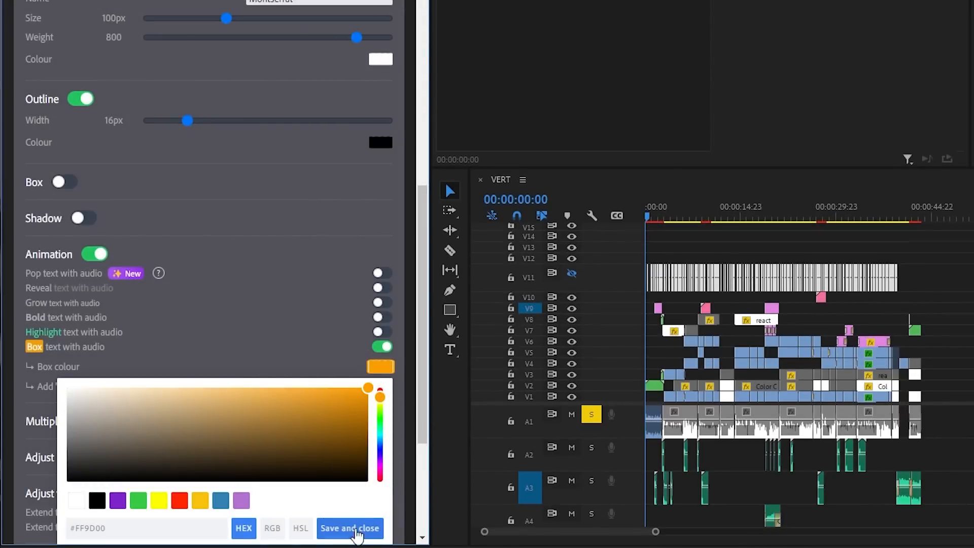
pyautogui.click(349, 528)
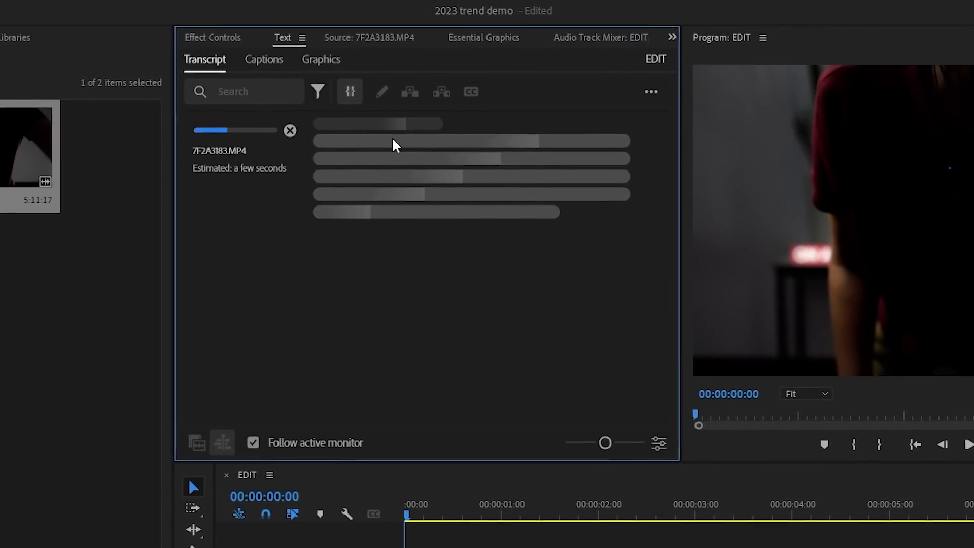
# - Let the clip transcription run in the Text panel's Transcript tab
pyautogui.click(650, 91)
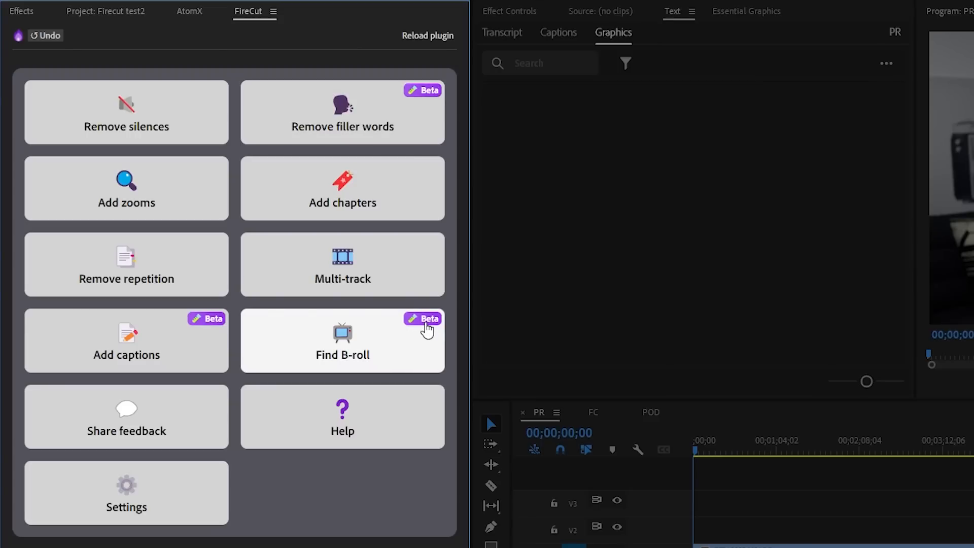
pyautogui.moveTo(363, 510)
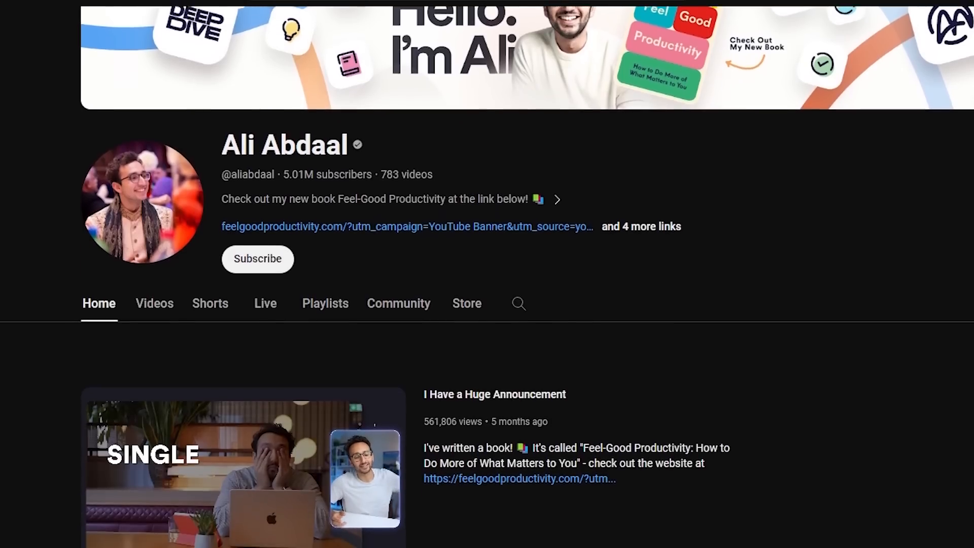
# - Run the FireCut multi-track cut on the POD sequence with the current settings
pyautogui.scroll(-3)
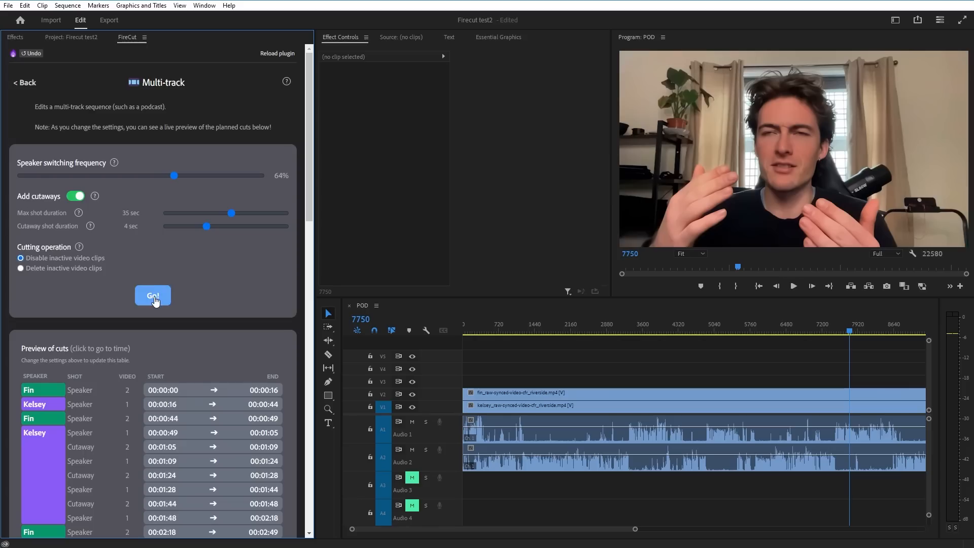
pyautogui.click(152, 295)
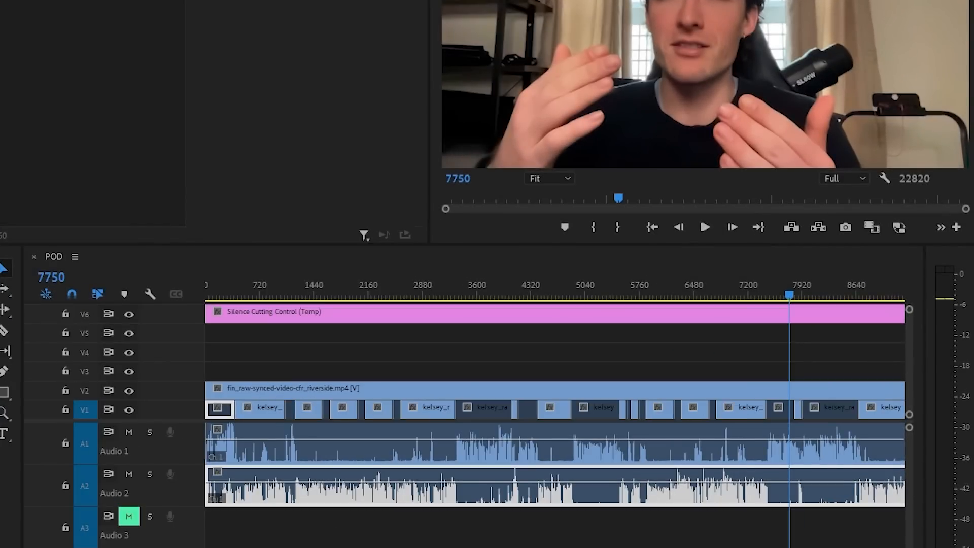